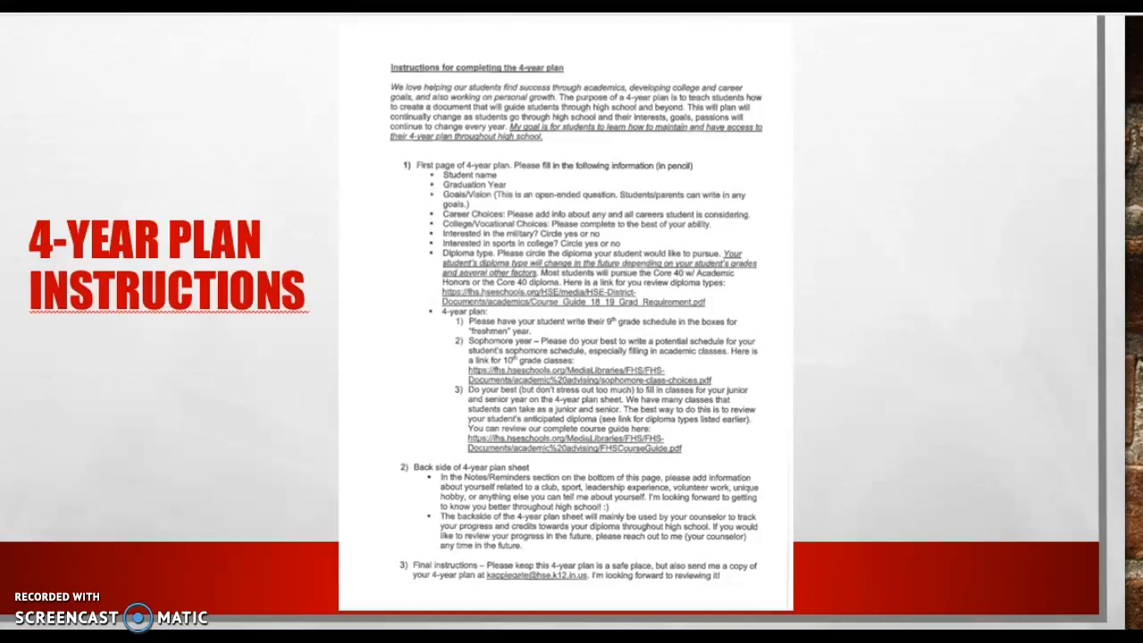
mouse_move(39, 198)
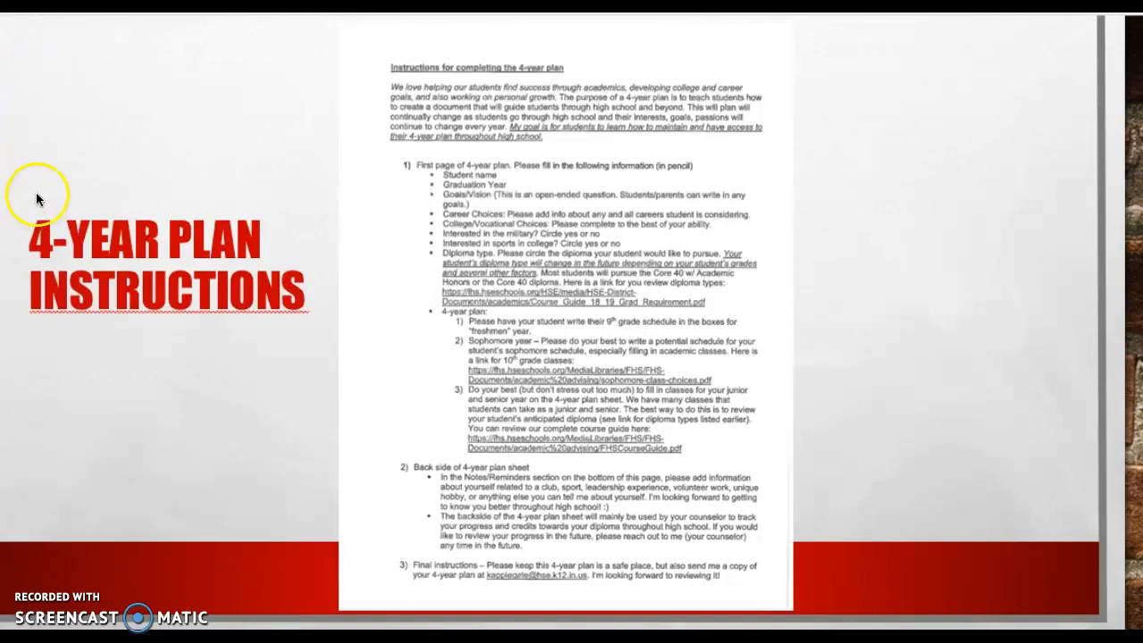
mouse_move(504, 176)
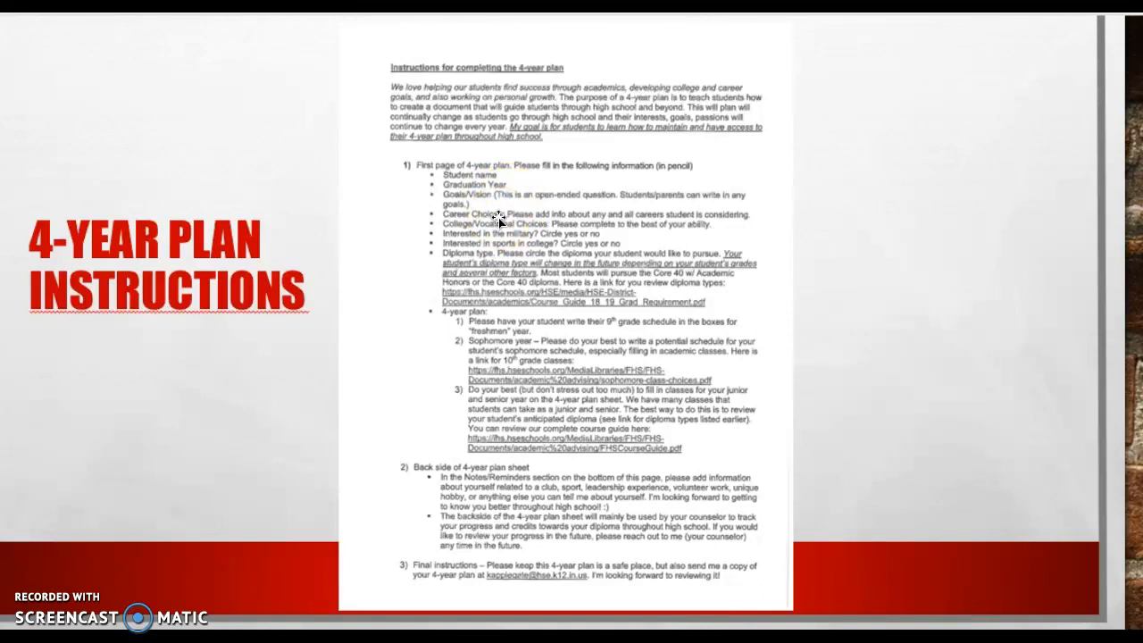
mouse_move(515, 234)
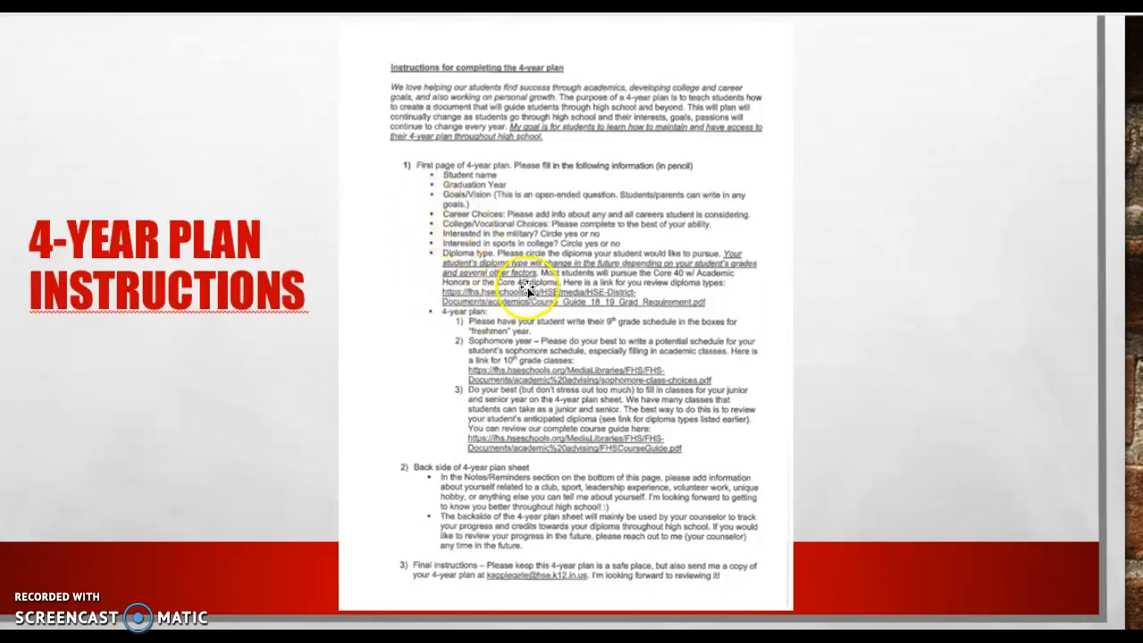
mouse_move(612, 299)
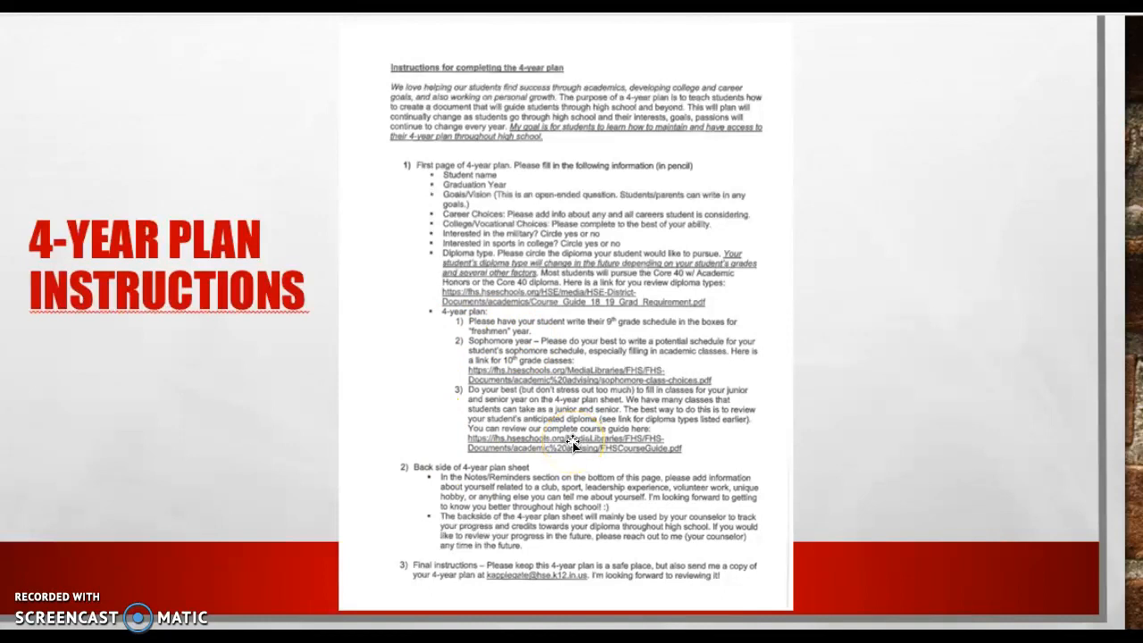
mouse_move(347, 310)
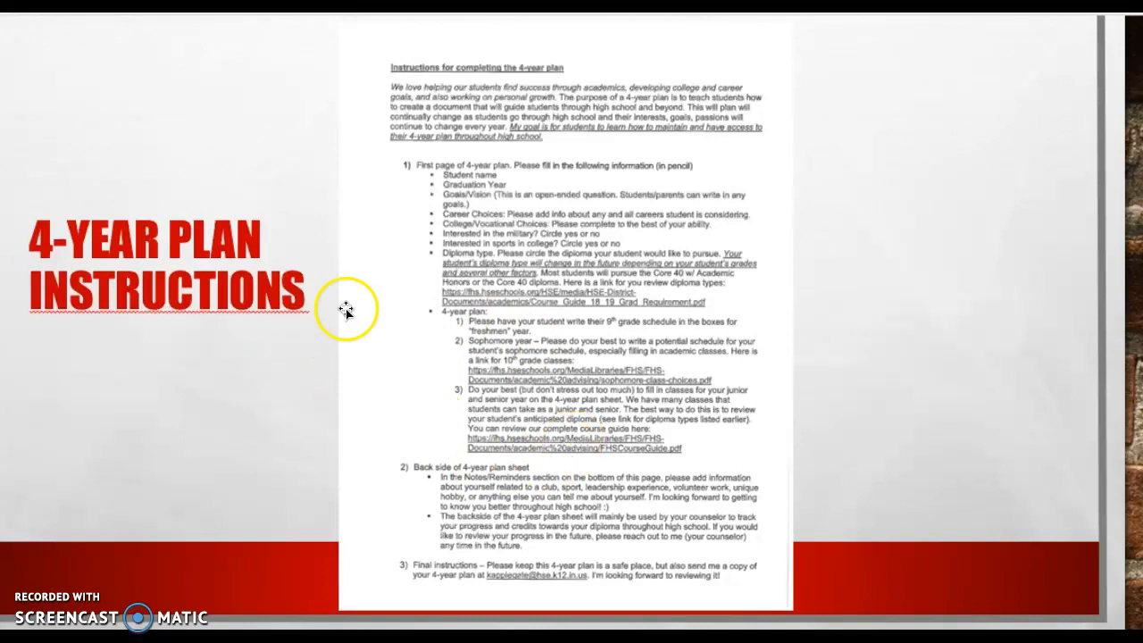
mouse_move(512, 259)
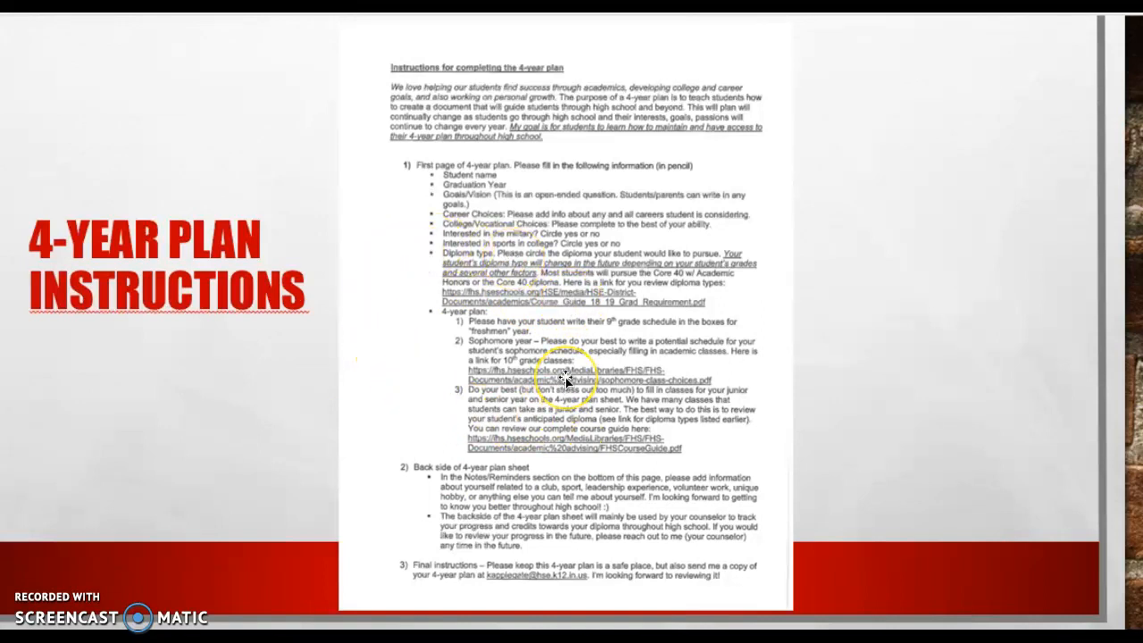
mouse_move(591, 448)
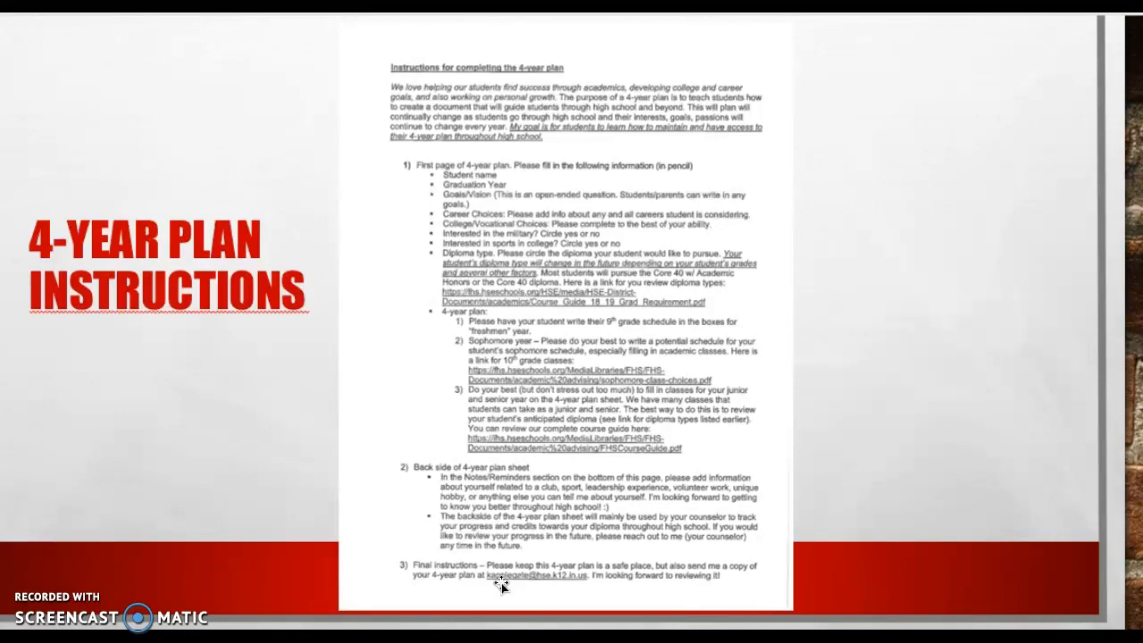
mouse_move(500, 580)
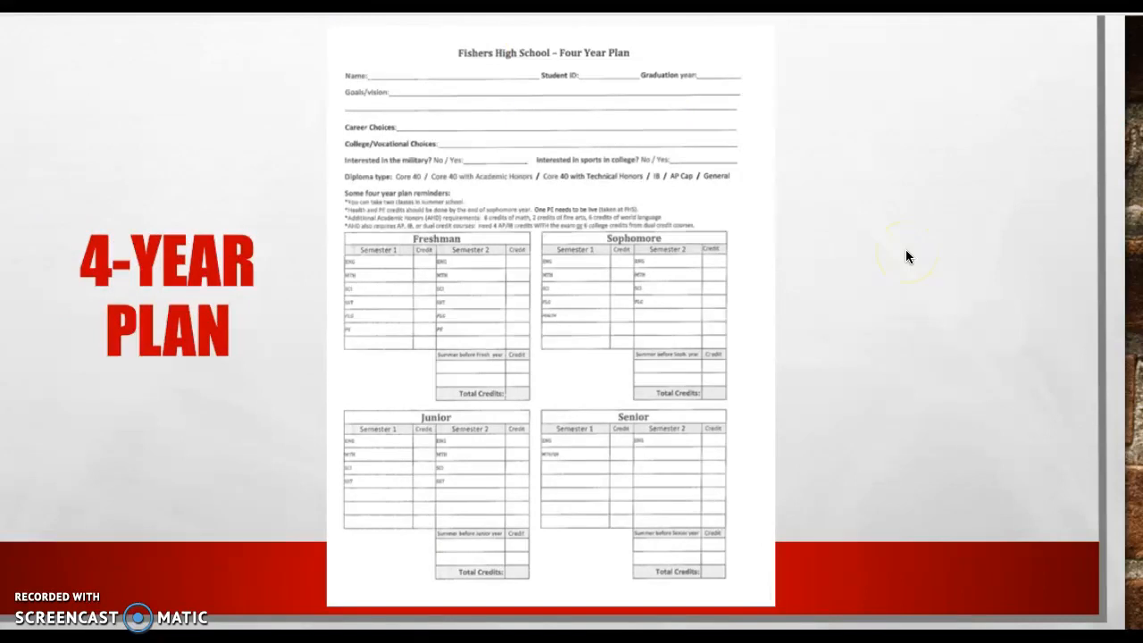
mouse_move(797, 123)
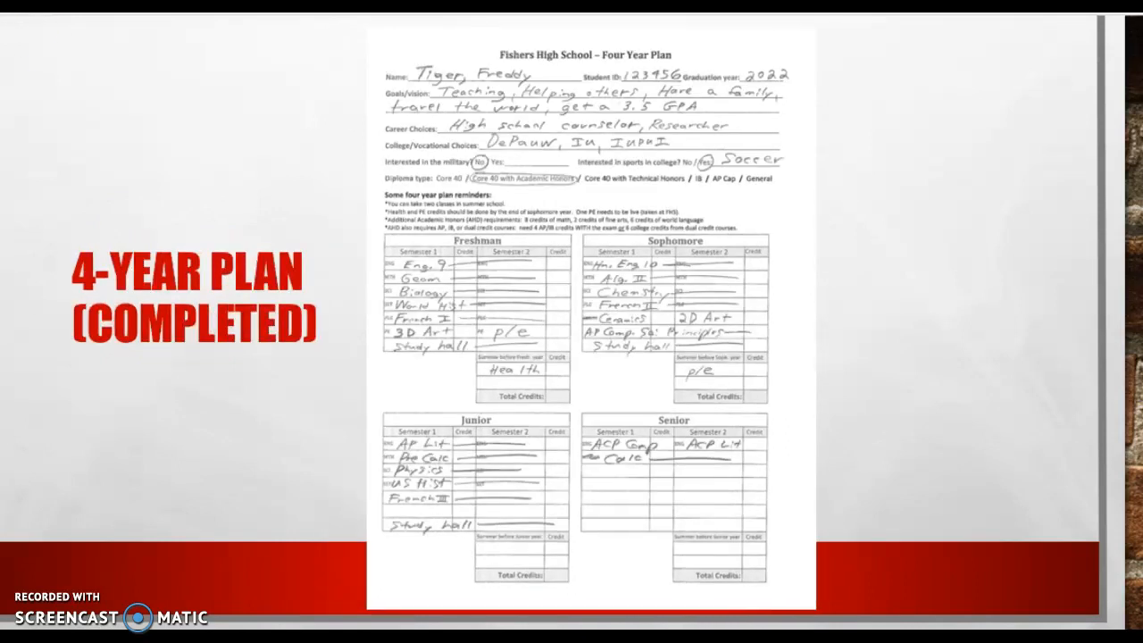
mouse_move(652, 55)
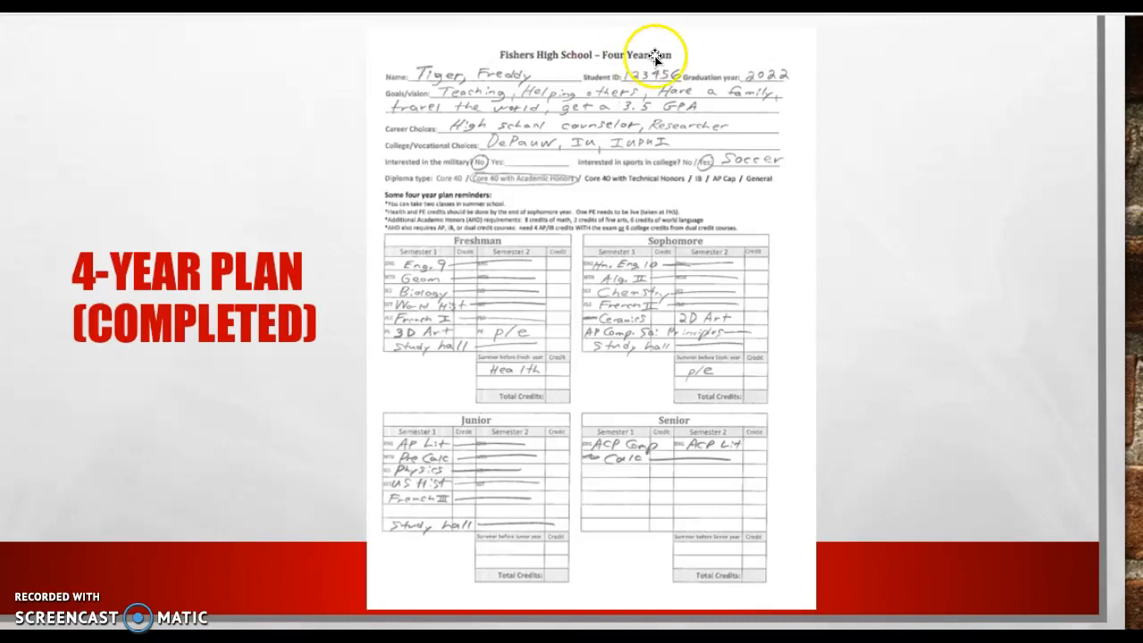
mouse_move(727, 54)
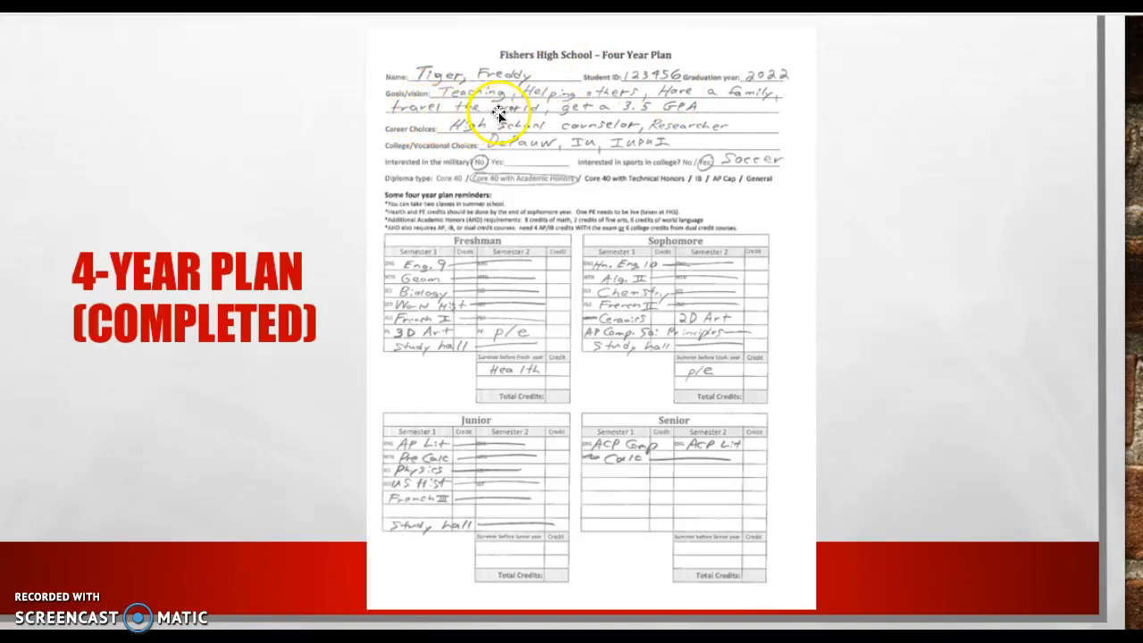
mouse_move(652, 116)
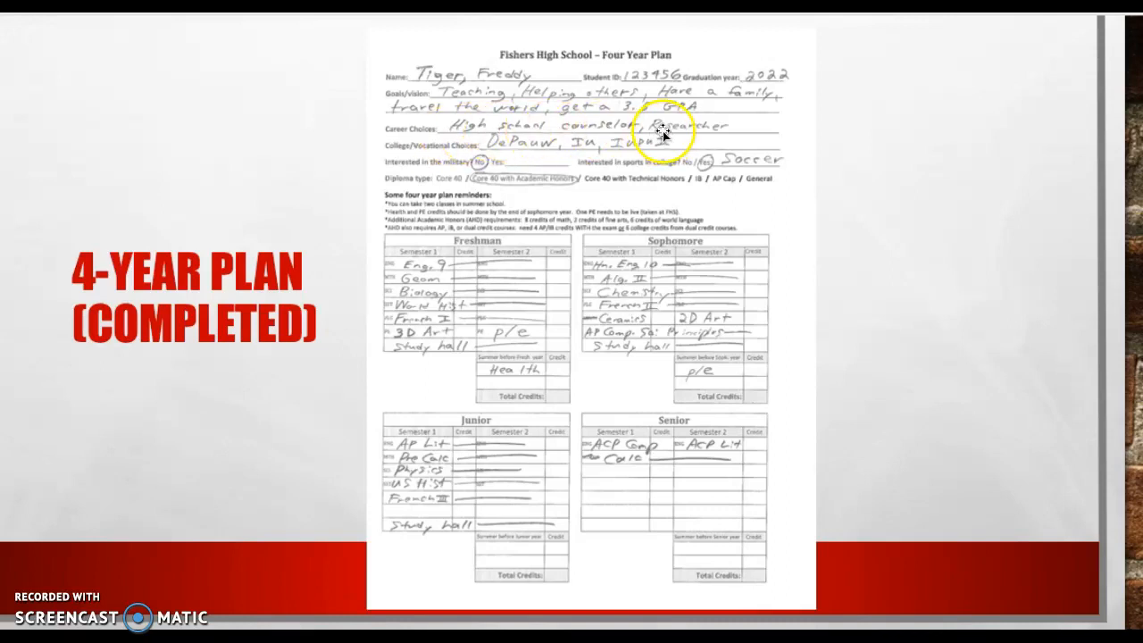
mouse_move(373, 128)
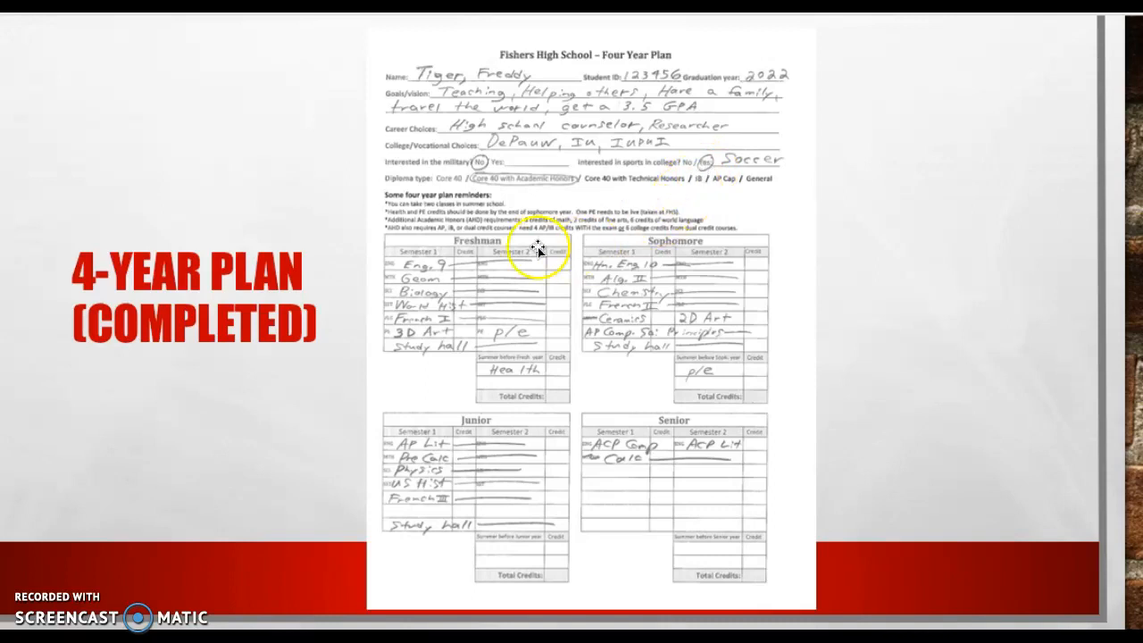
mouse_move(514, 185)
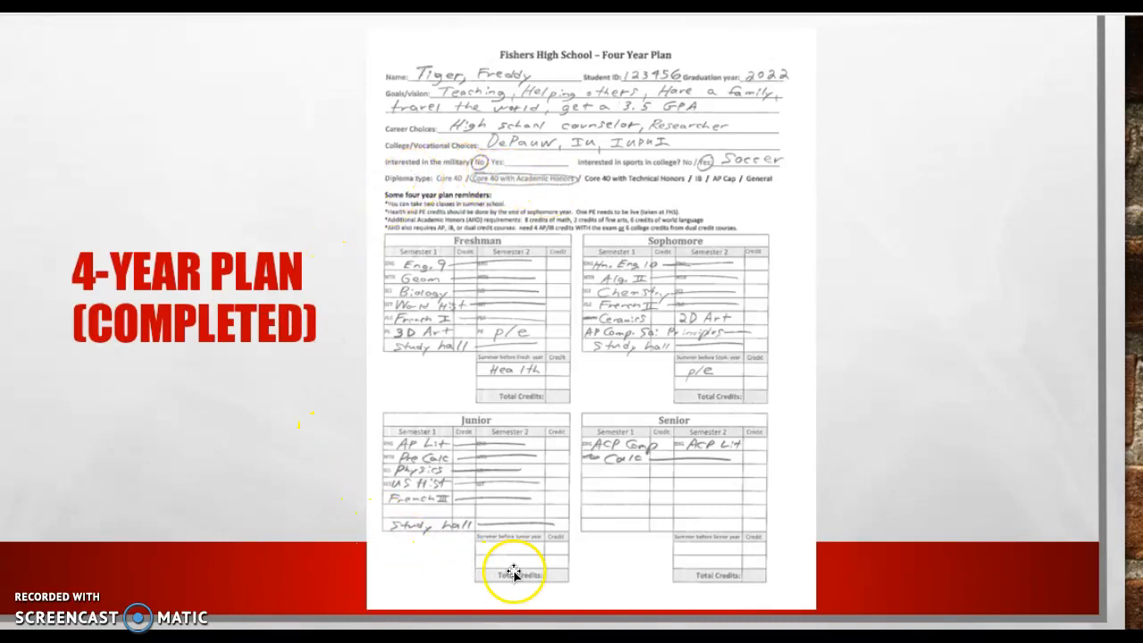
mouse_move(469, 241)
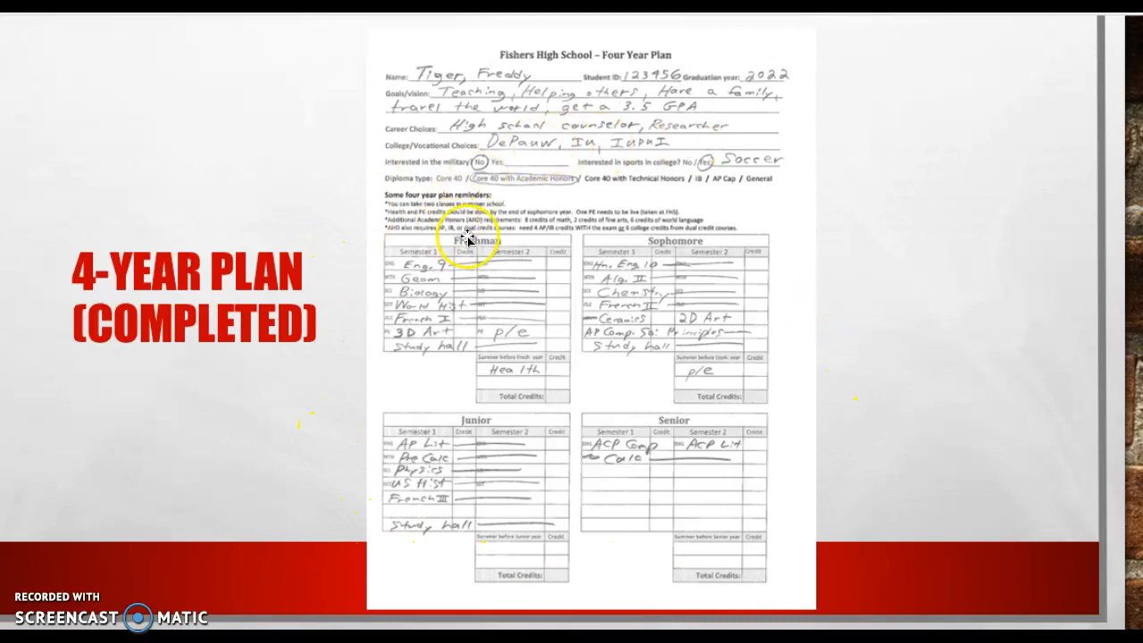
mouse_move(772, 433)
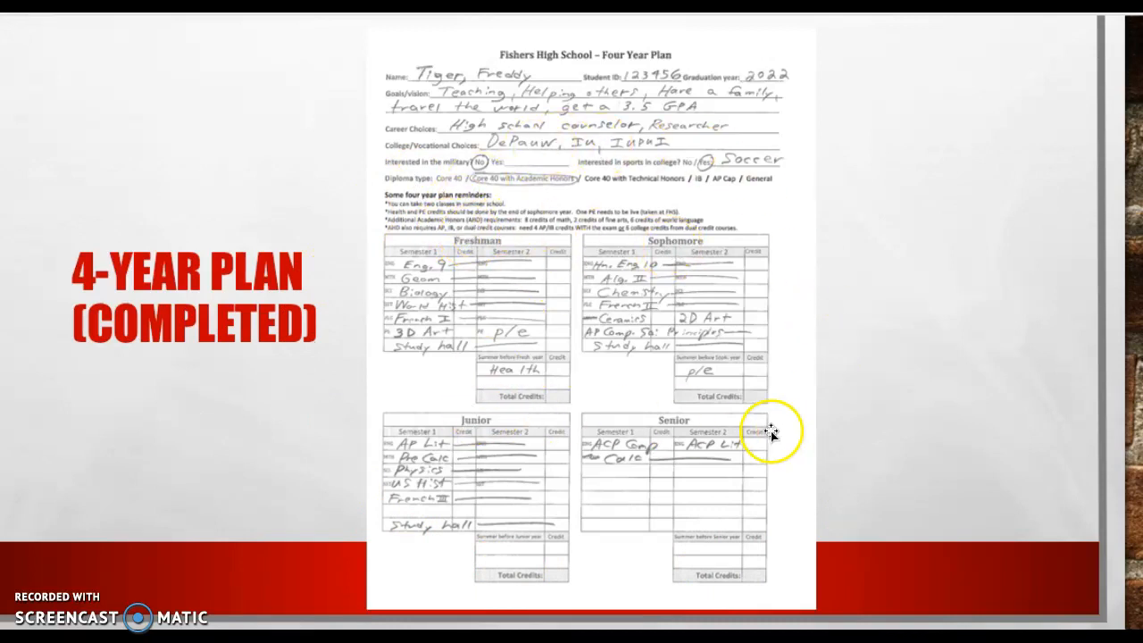
mouse_move(401, 268)
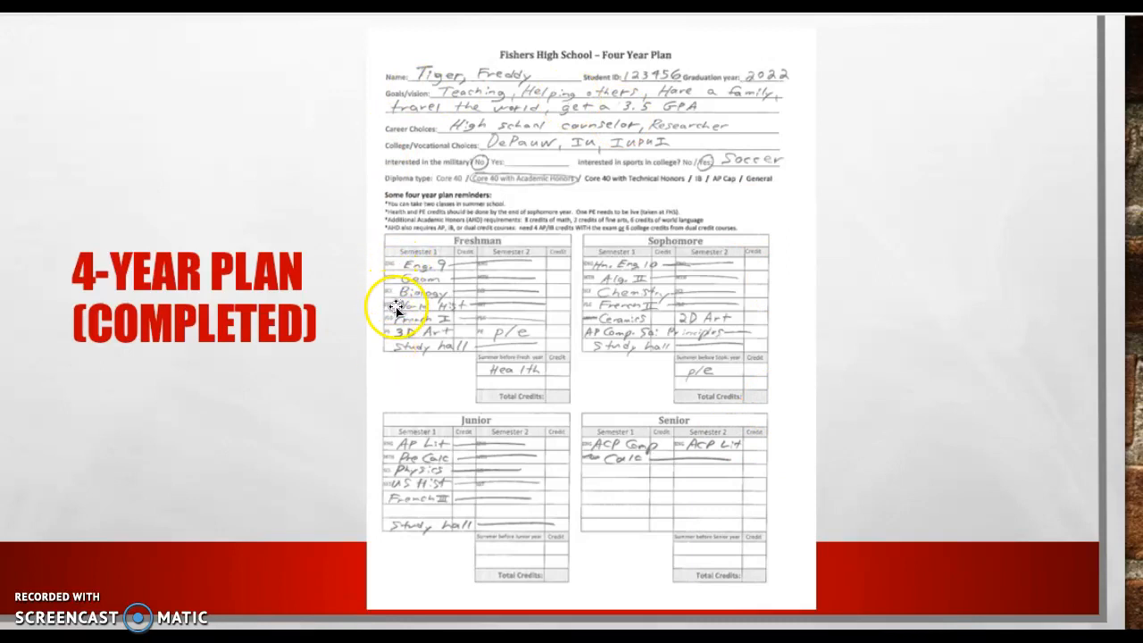
mouse_move(402, 337)
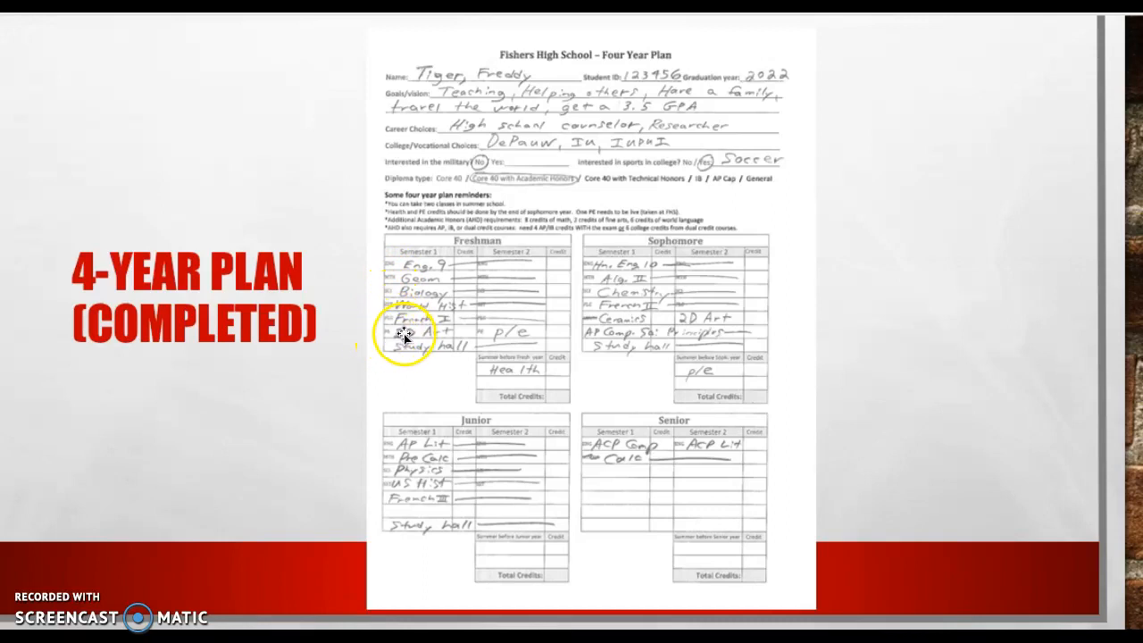
mouse_move(402, 284)
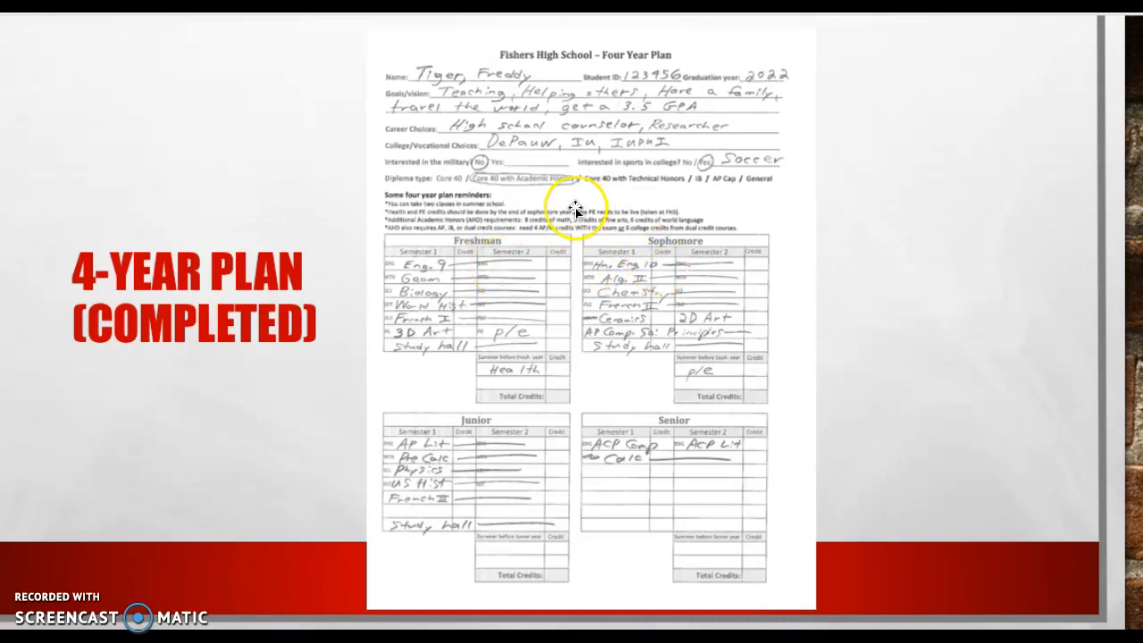
mouse_move(607, 284)
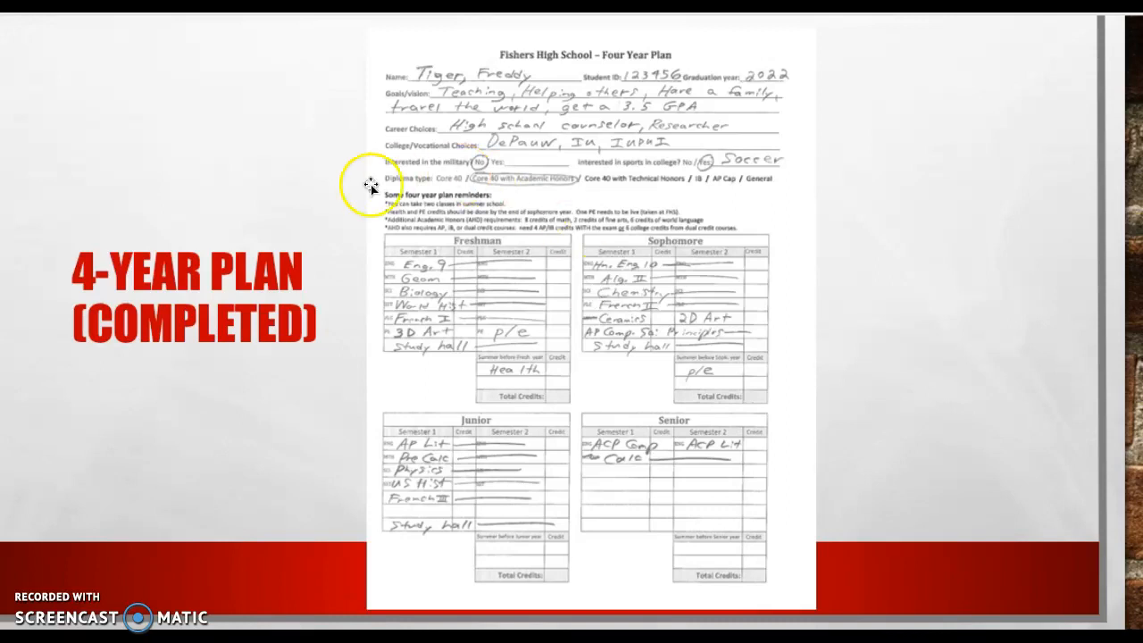
mouse_move(531, 321)
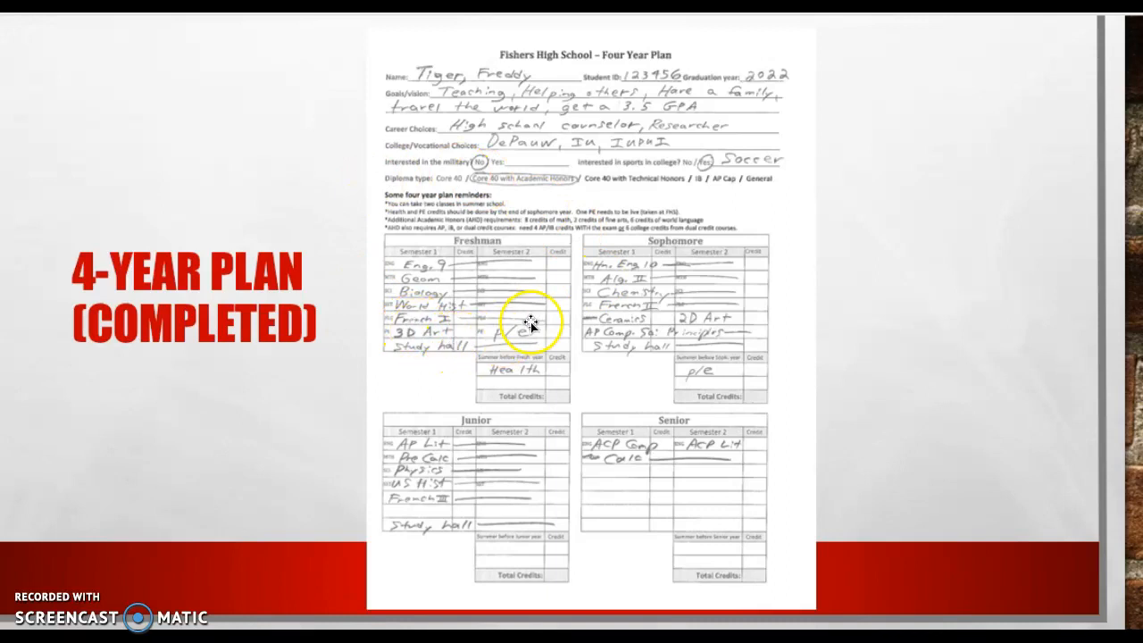
mouse_move(584, 308)
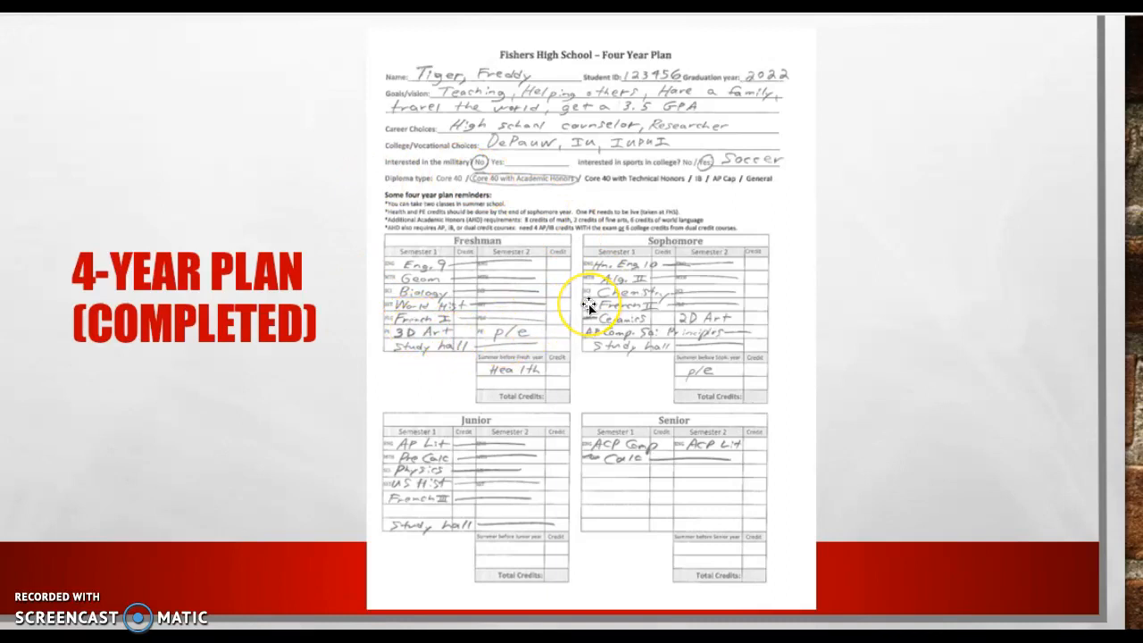
mouse_move(482, 330)
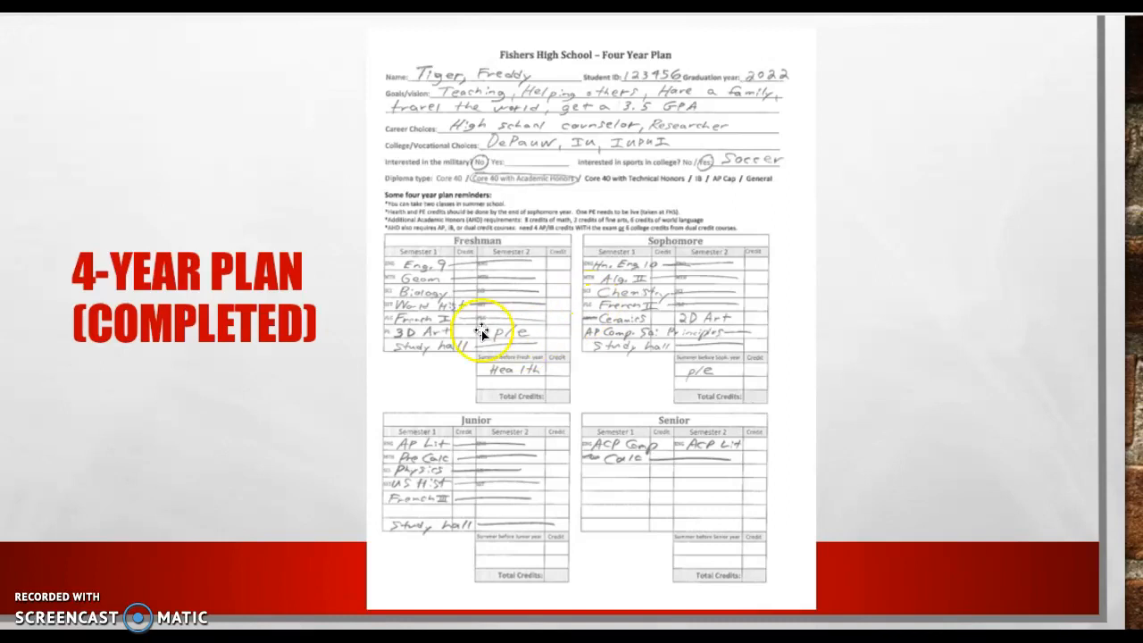
mouse_move(455, 308)
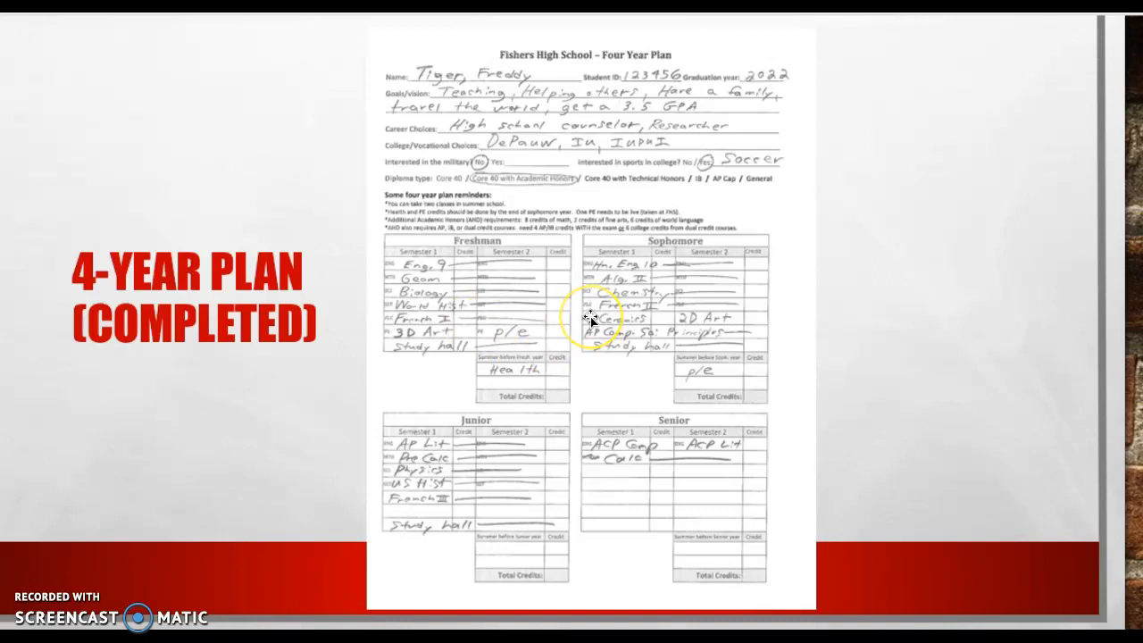
mouse_move(509, 370)
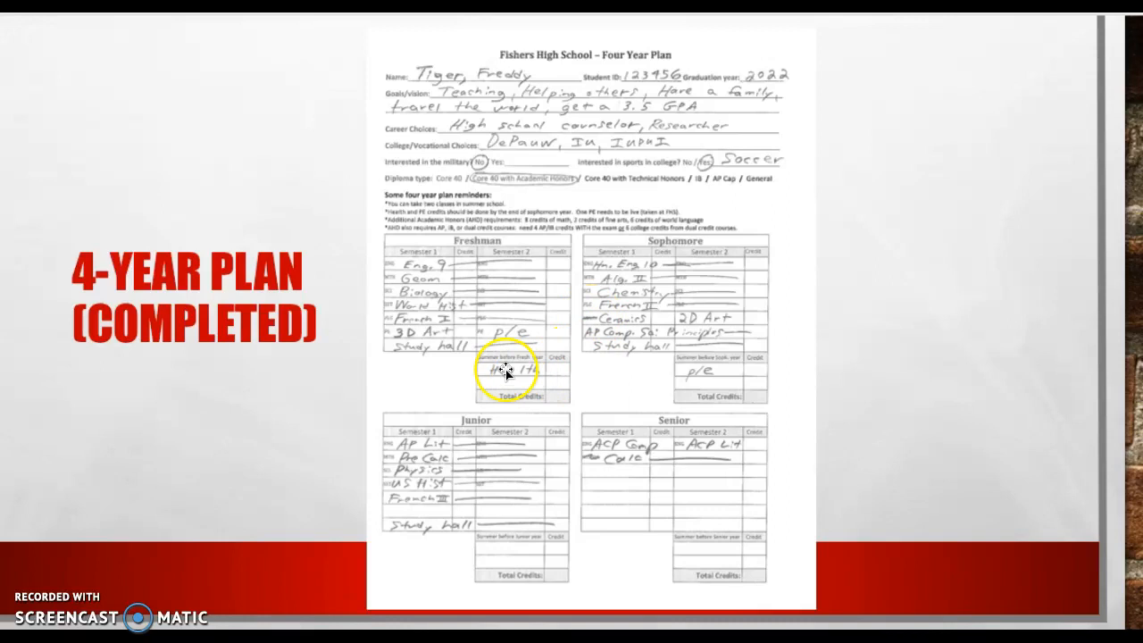
mouse_move(433, 337)
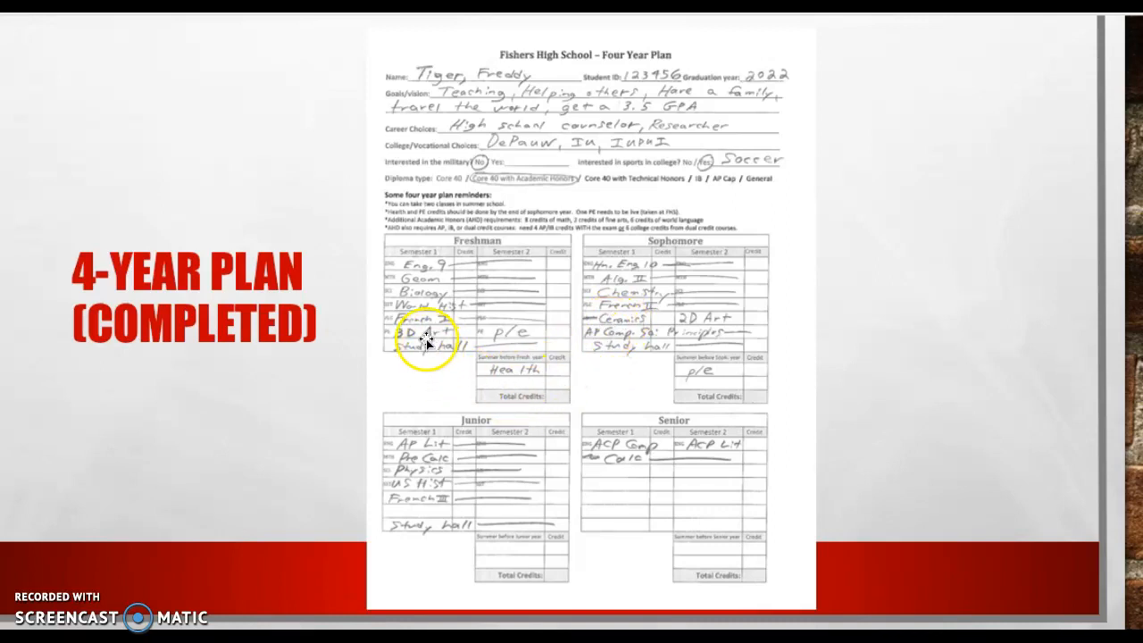
mouse_move(625, 334)
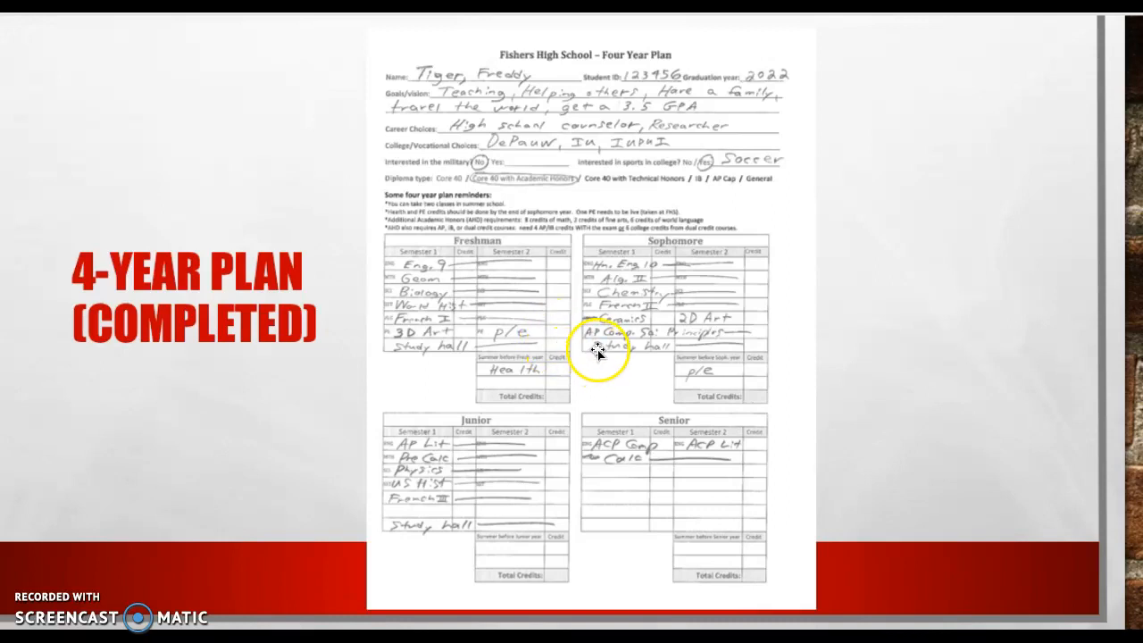
mouse_move(656, 355)
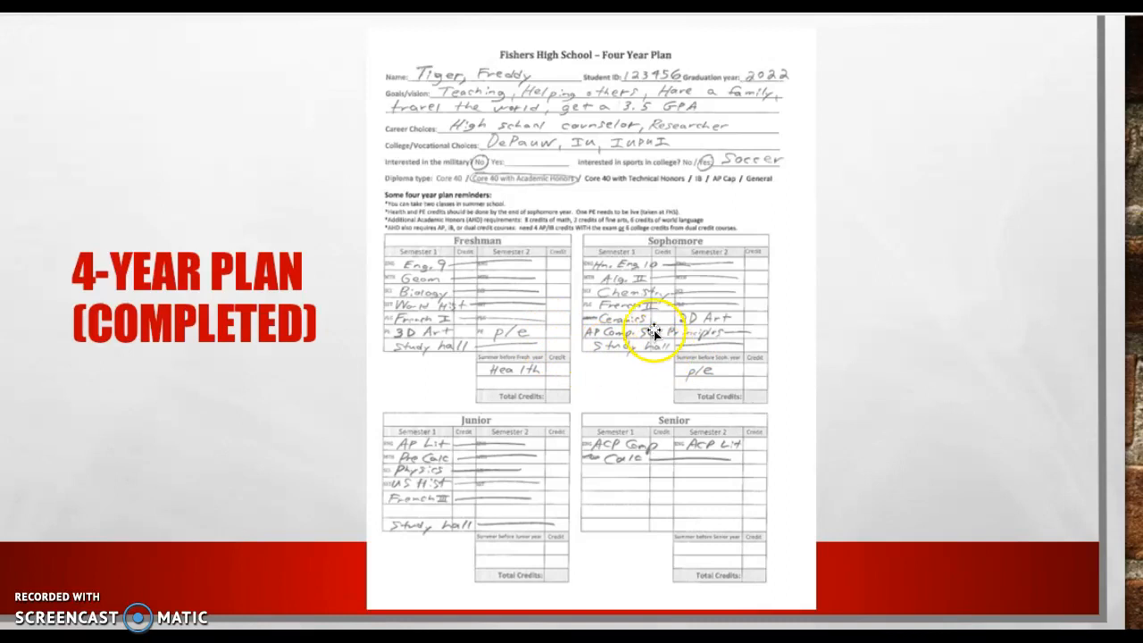
mouse_move(424, 566)
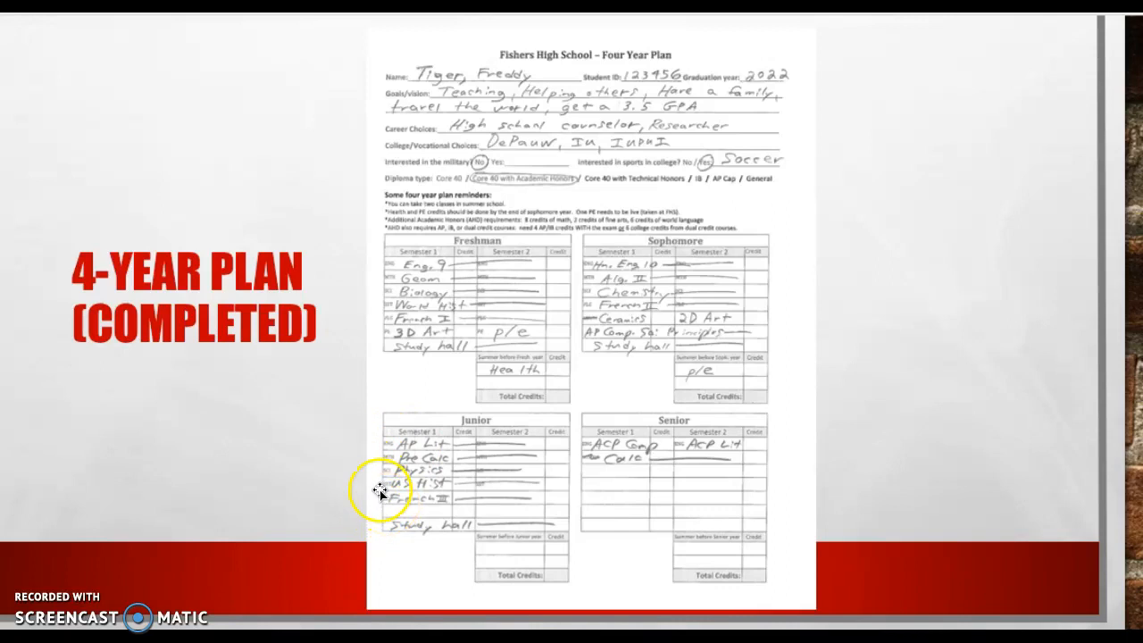
mouse_move(677, 487)
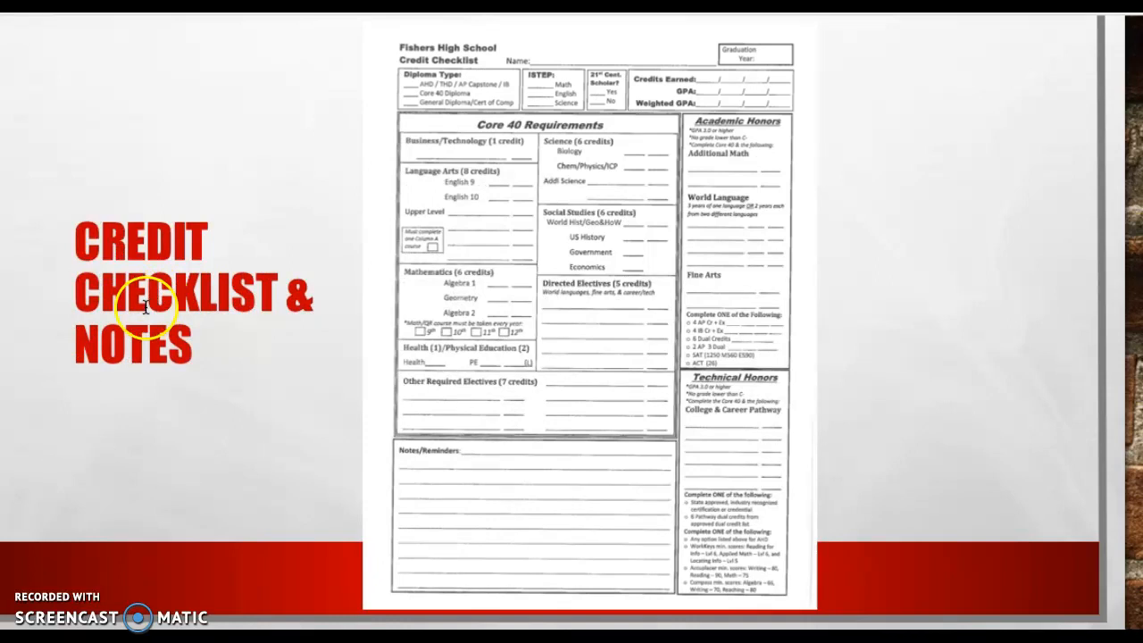
mouse_move(293, 75)
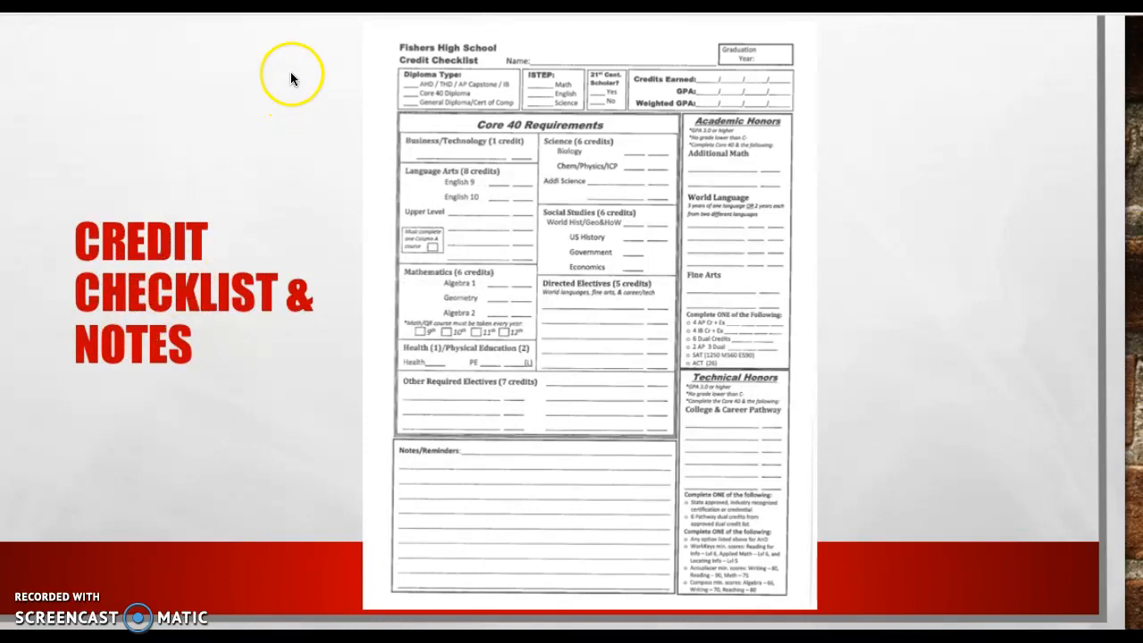
mouse_move(328, 69)
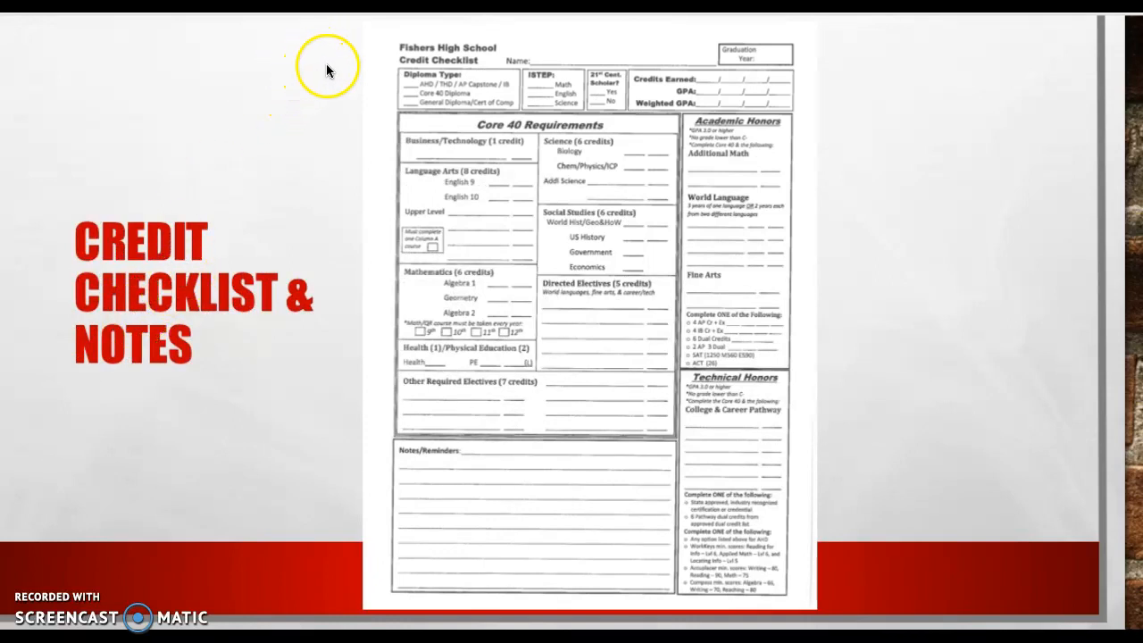
mouse_move(369, 122)
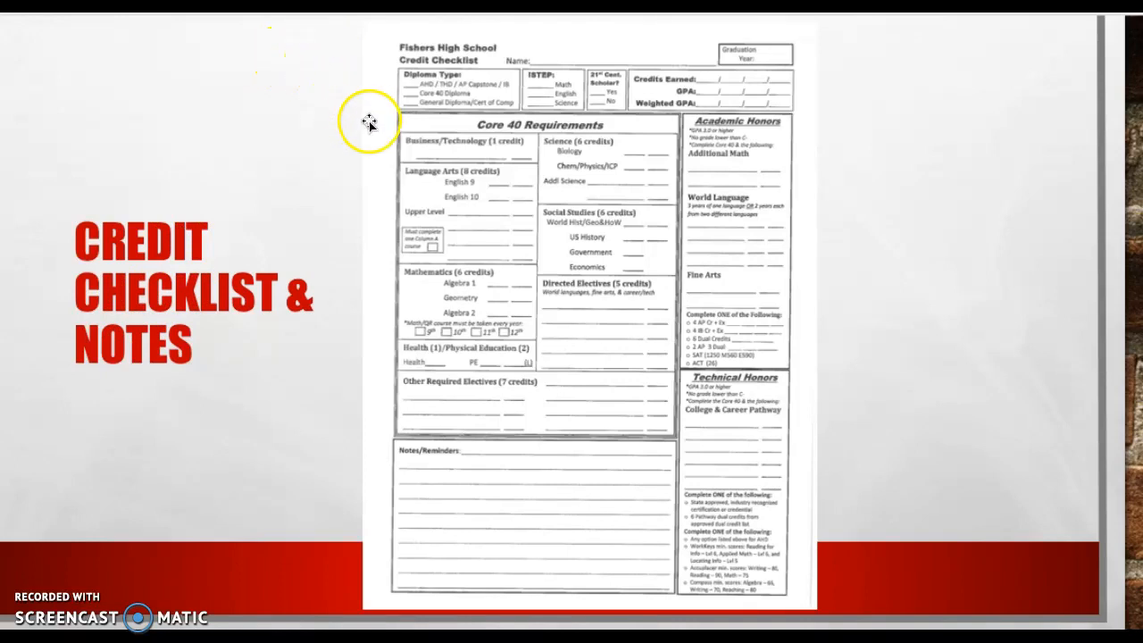
mouse_move(723, 488)
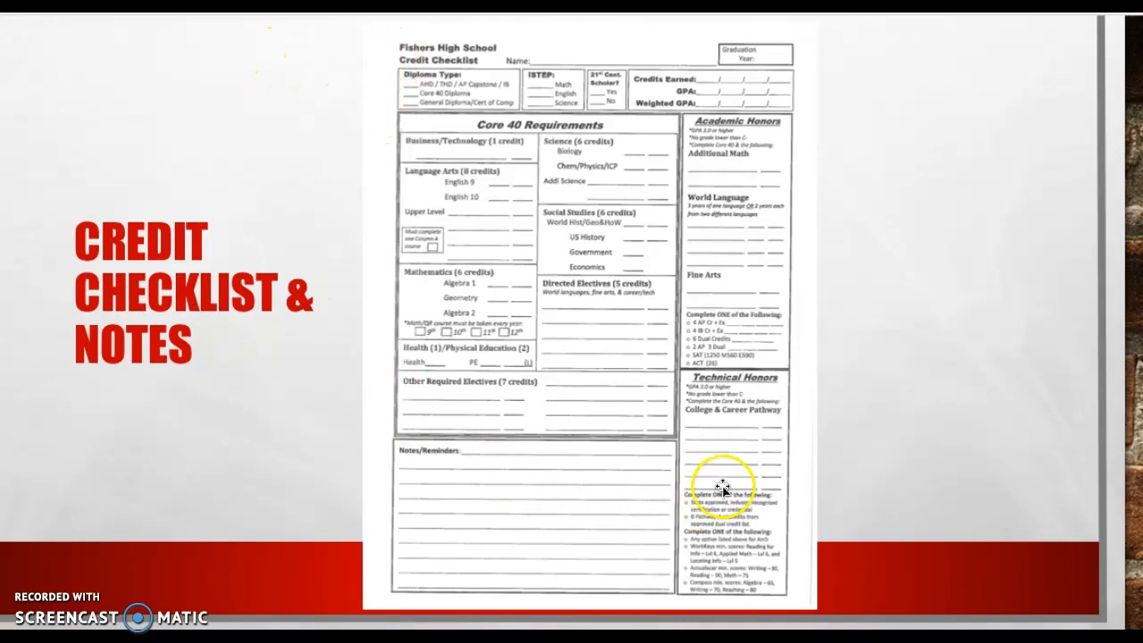
mouse_move(913, 268)
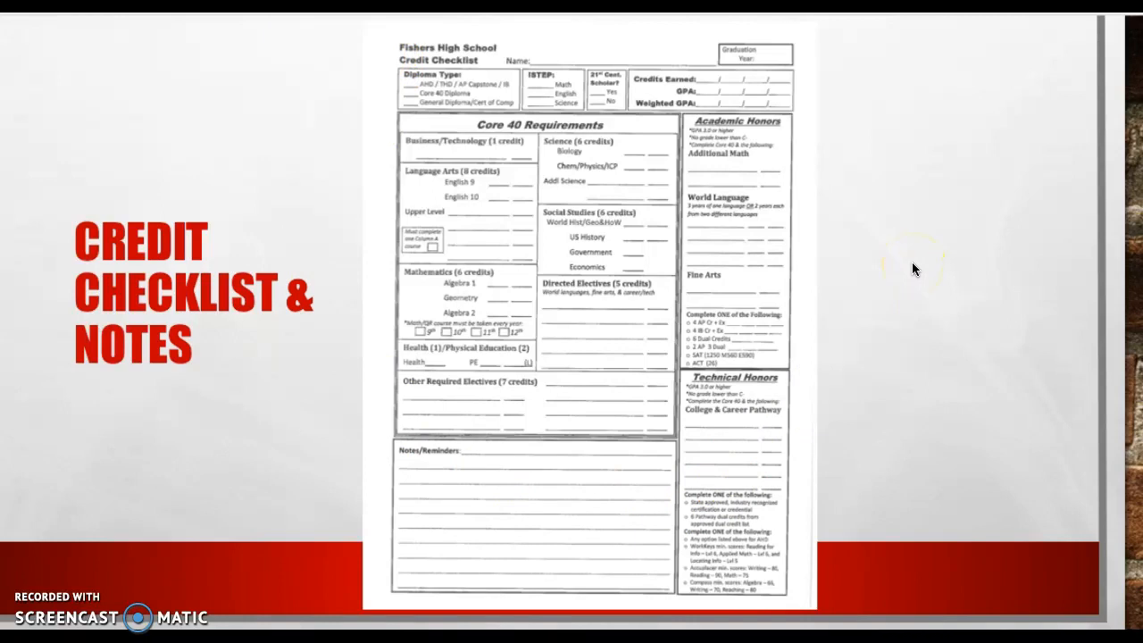
mouse_move(866, 201)
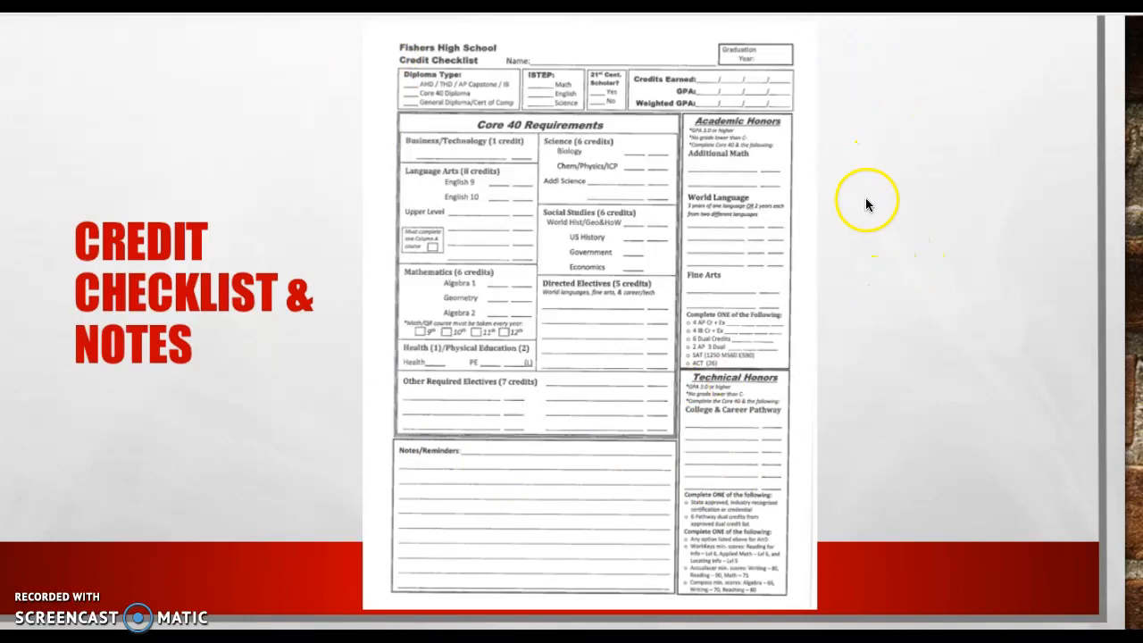
mouse_move(889, 146)
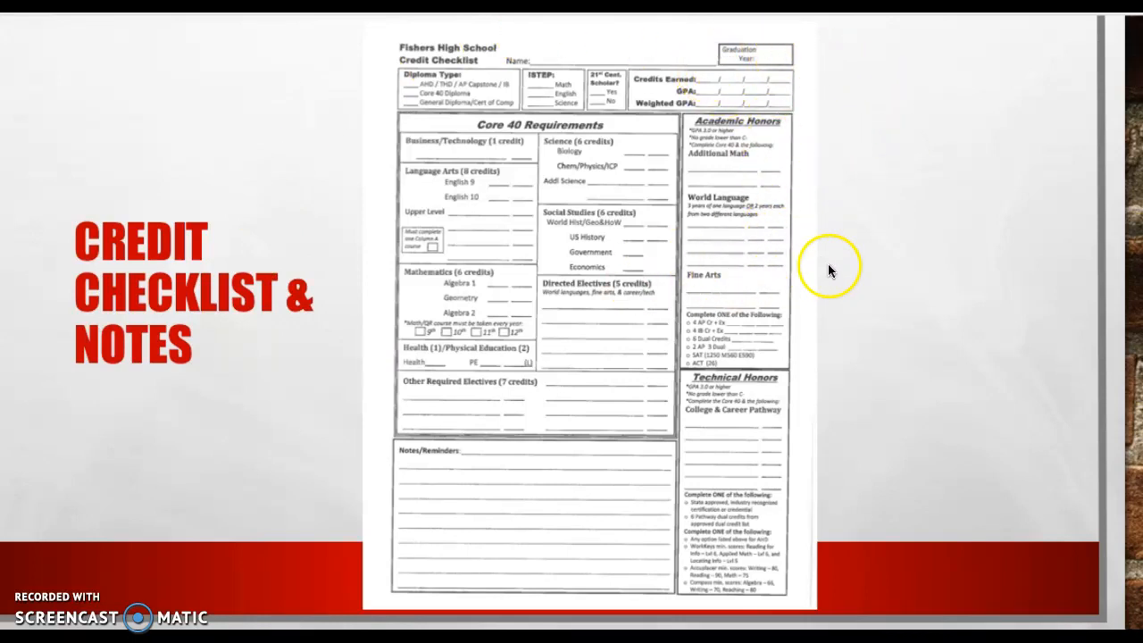
mouse_move(826, 274)
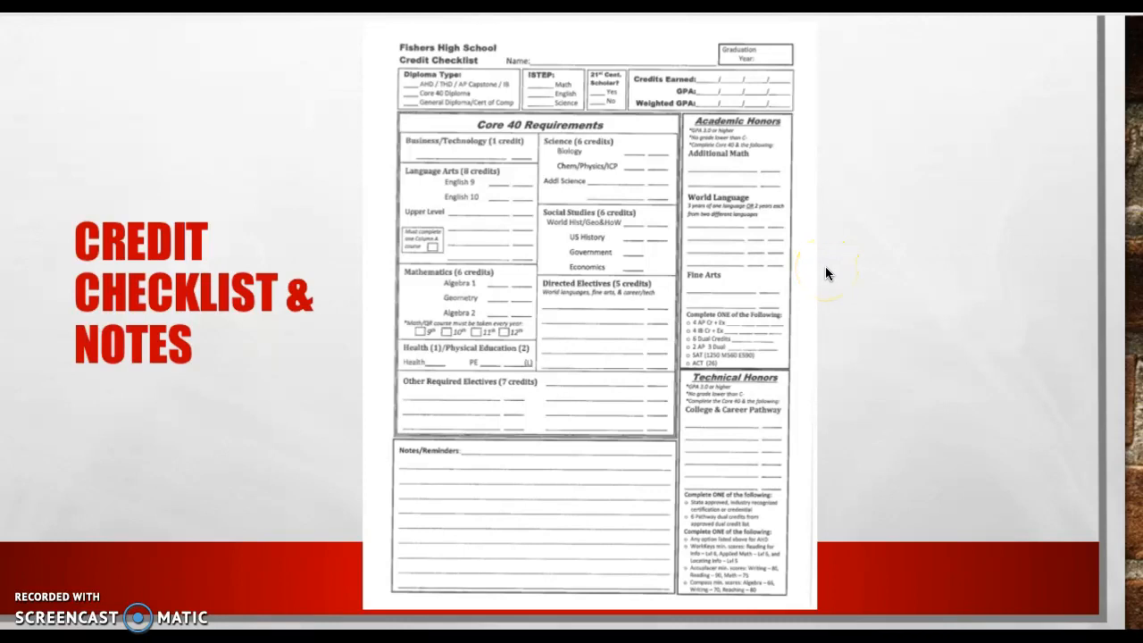
mouse_move(695, 528)
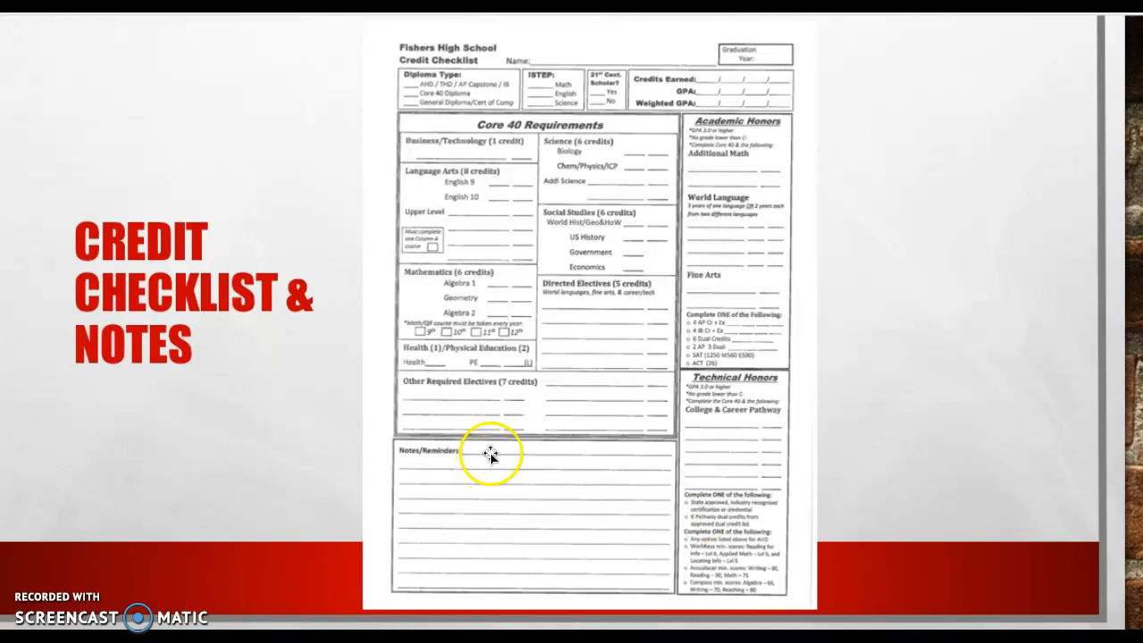
mouse_move(394, 500)
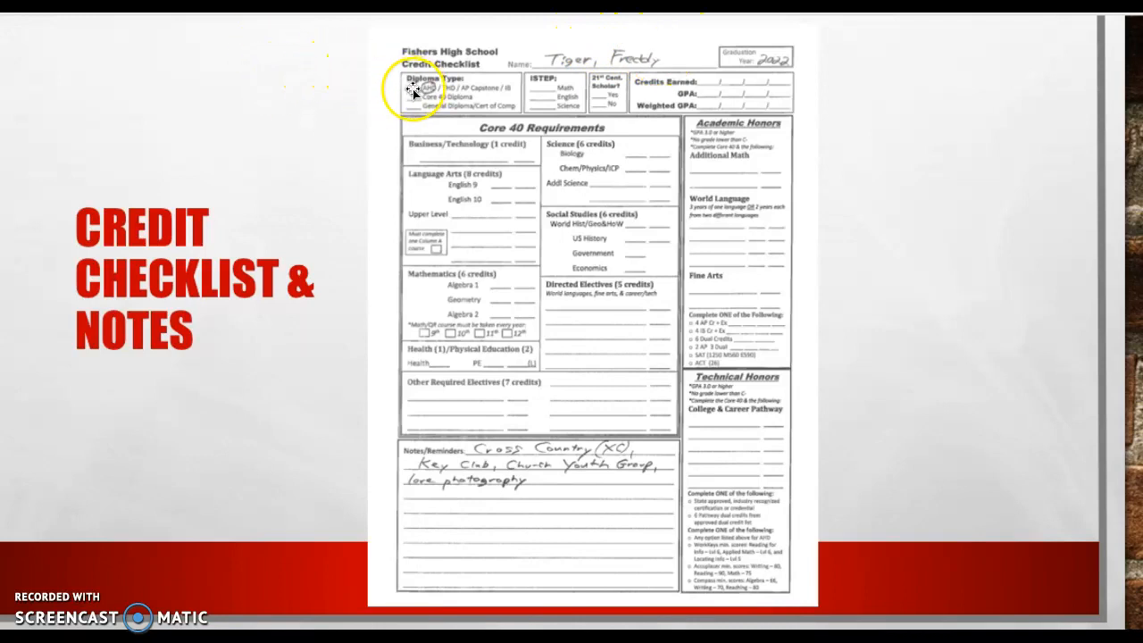
mouse_move(630, 40)
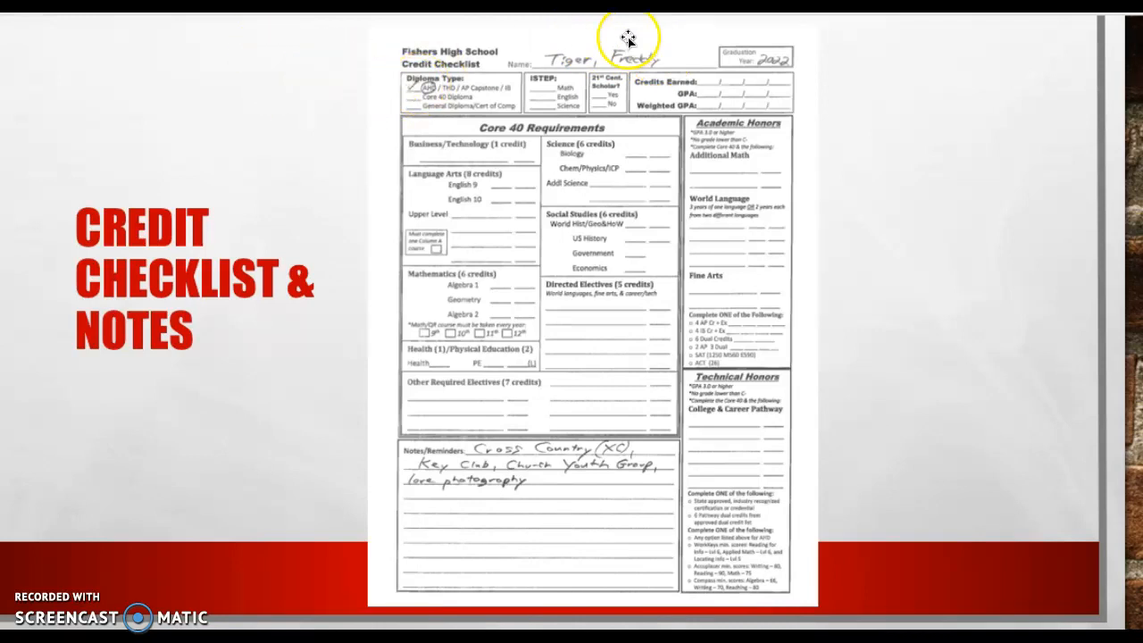
mouse_move(763, 47)
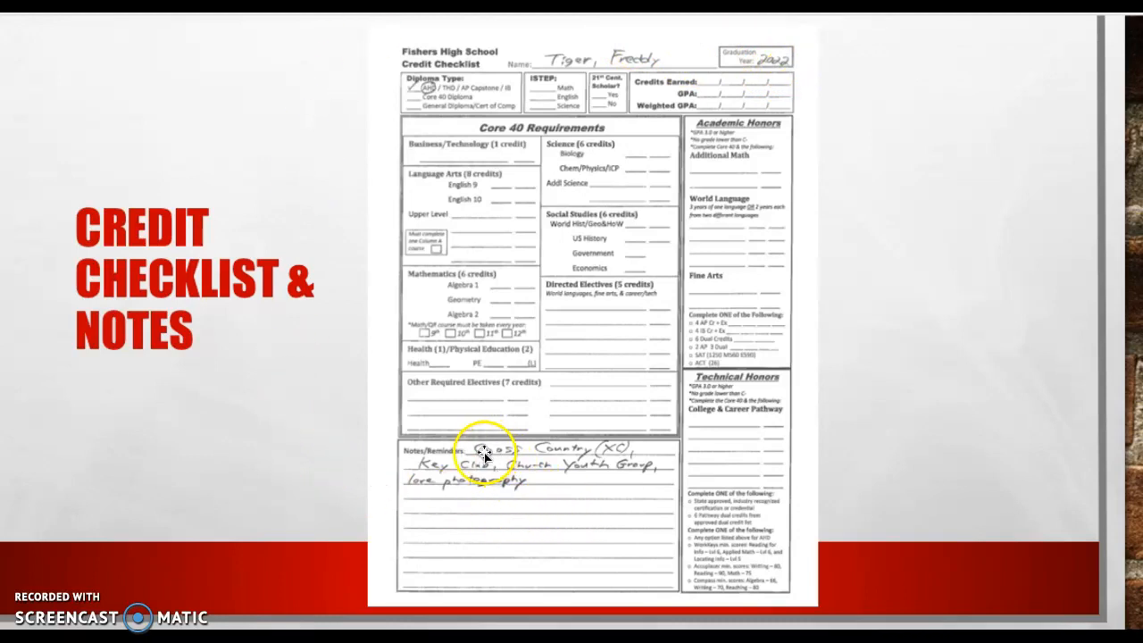
mouse_move(567, 455)
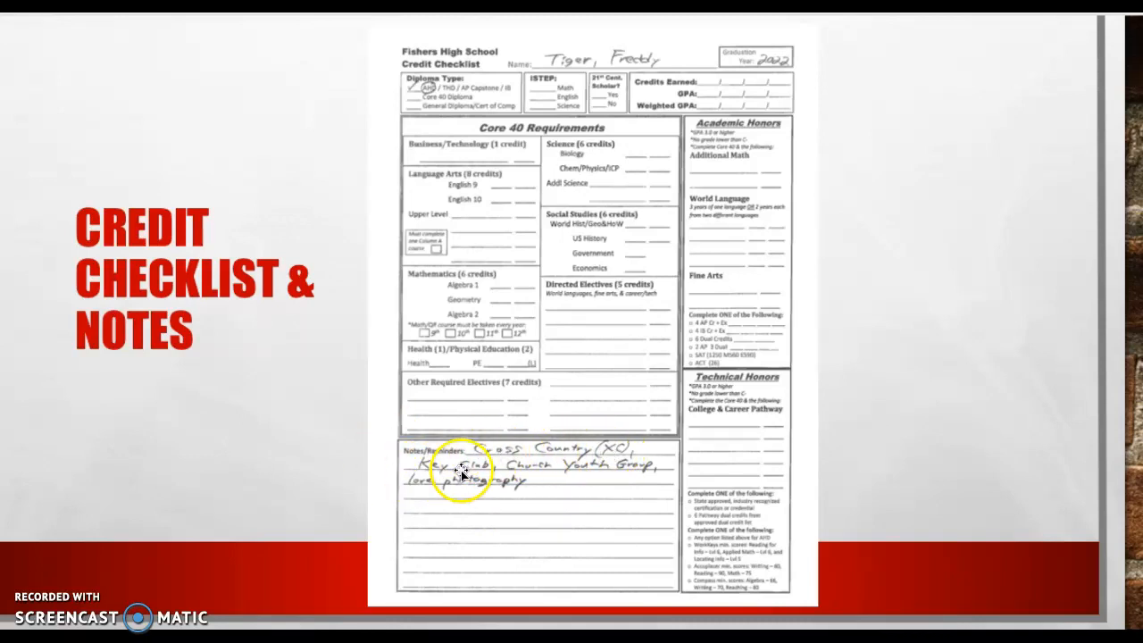
mouse_move(647, 478)
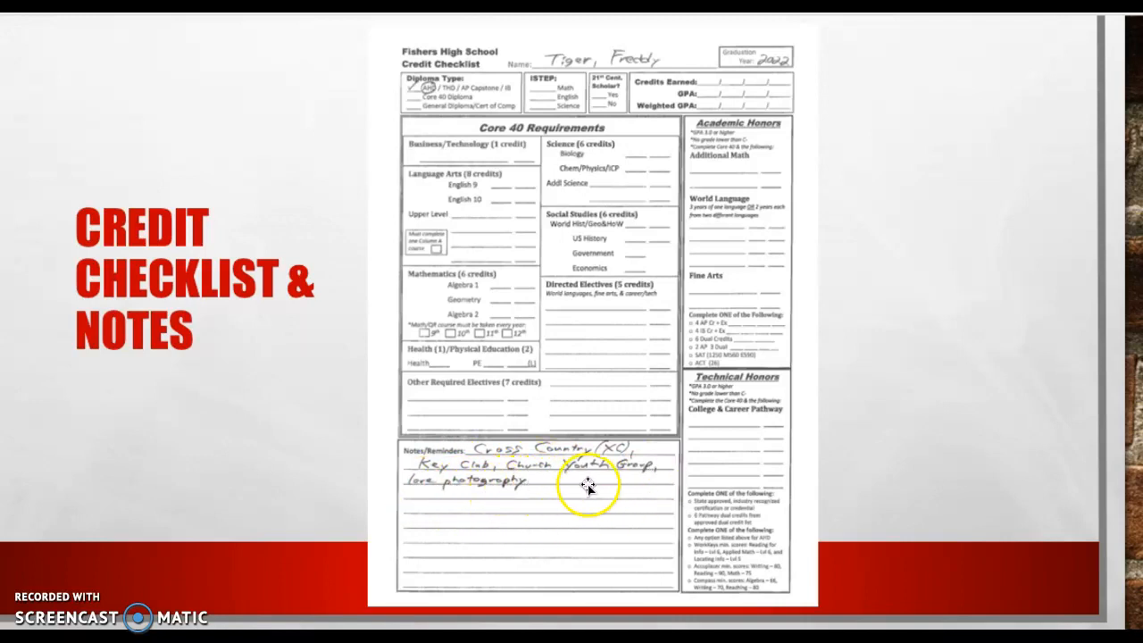
mouse_move(432, 411)
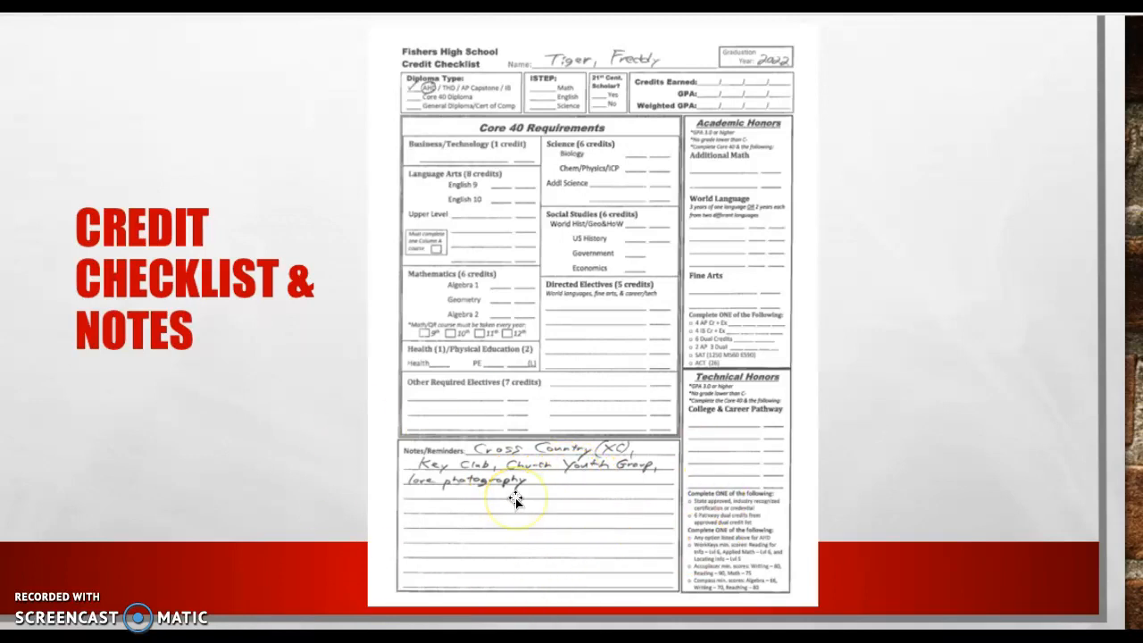
mouse_move(114, 387)
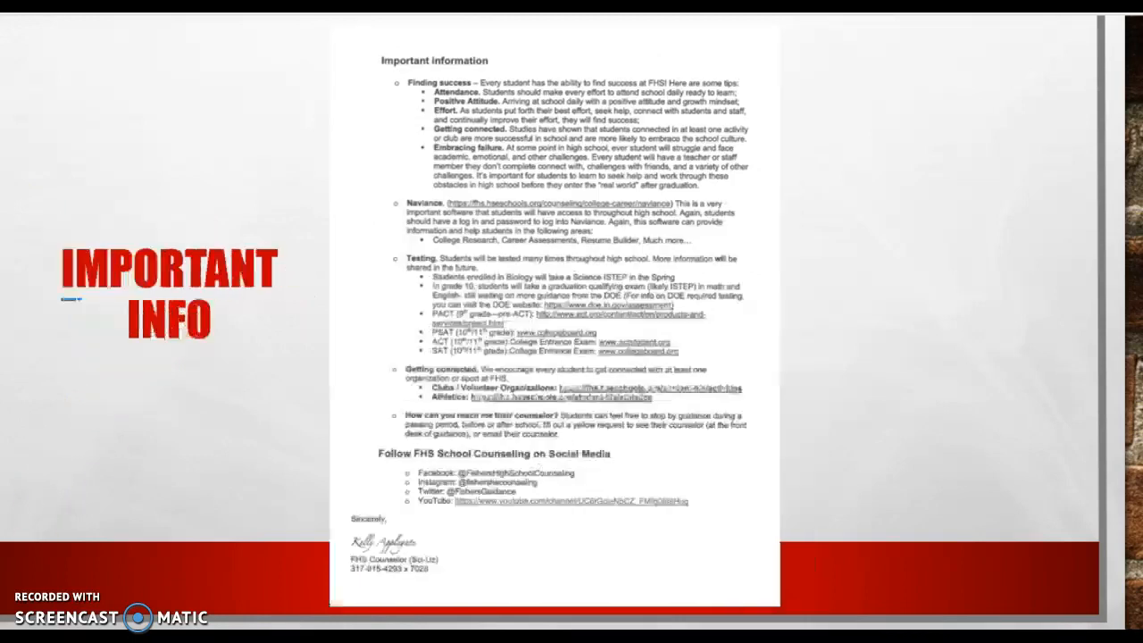
mouse_move(1035, 93)
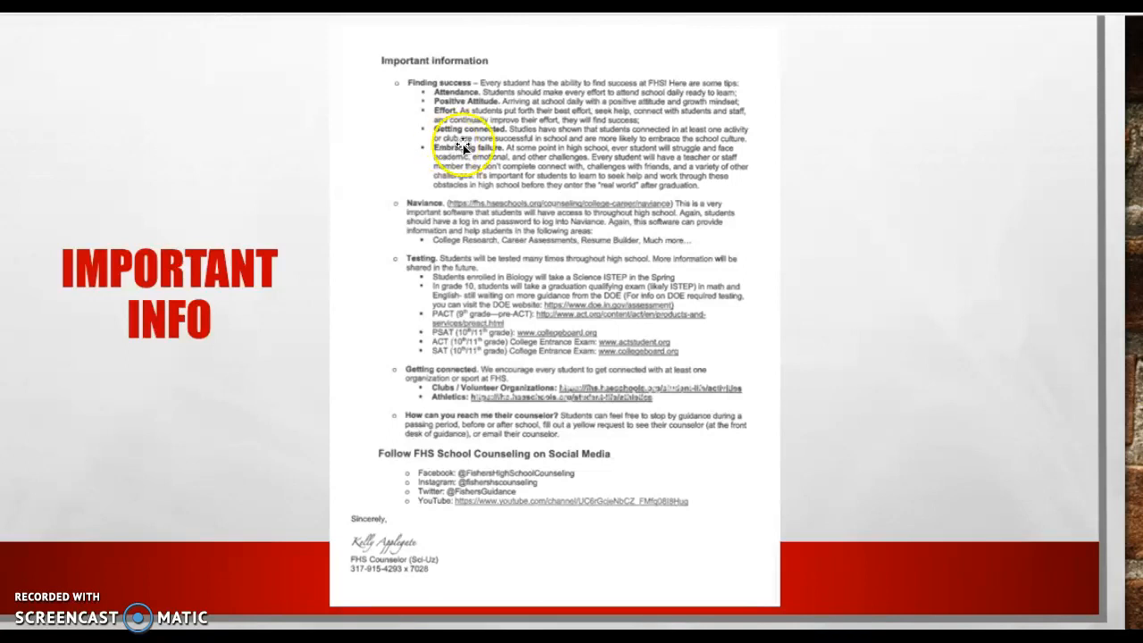
mouse_move(728, 192)
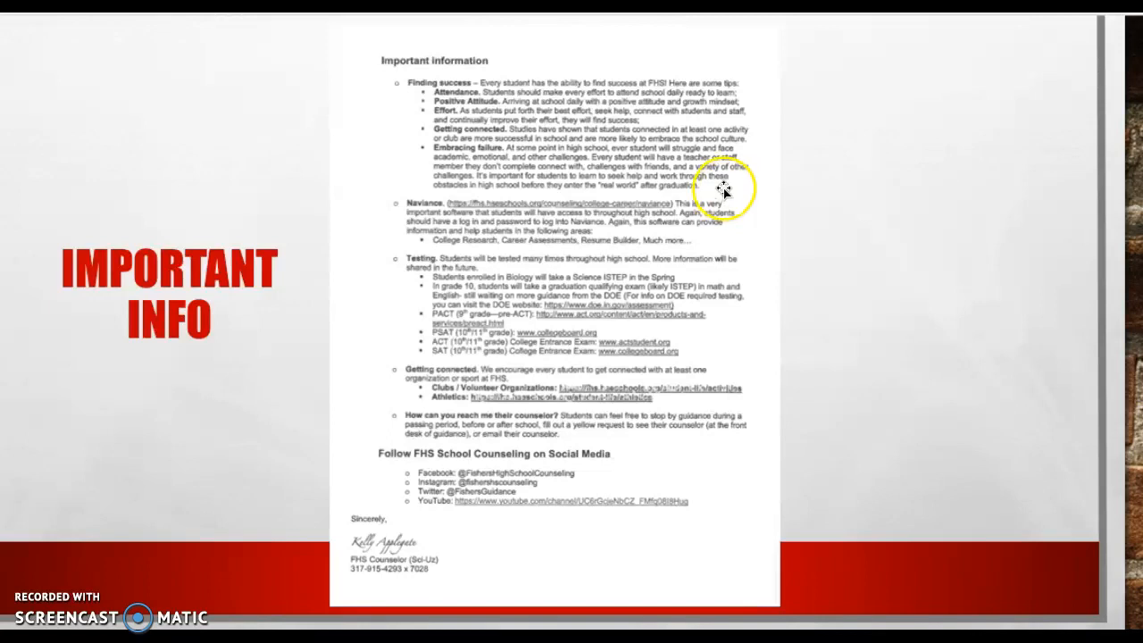
mouse_move(431, 151)
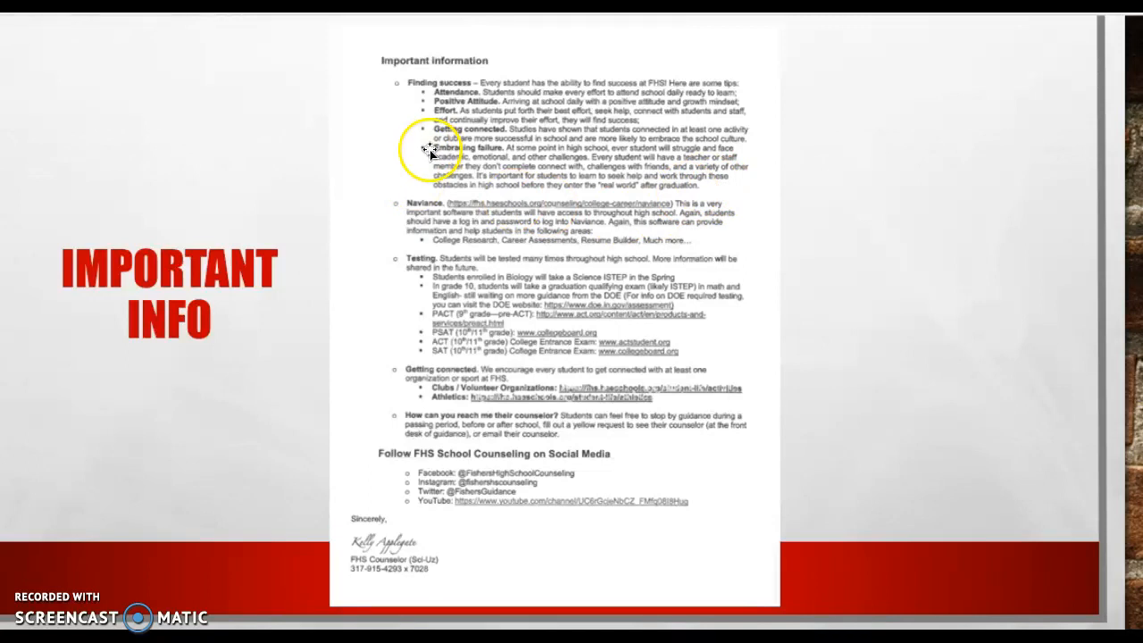
mouse_move(397, 220)
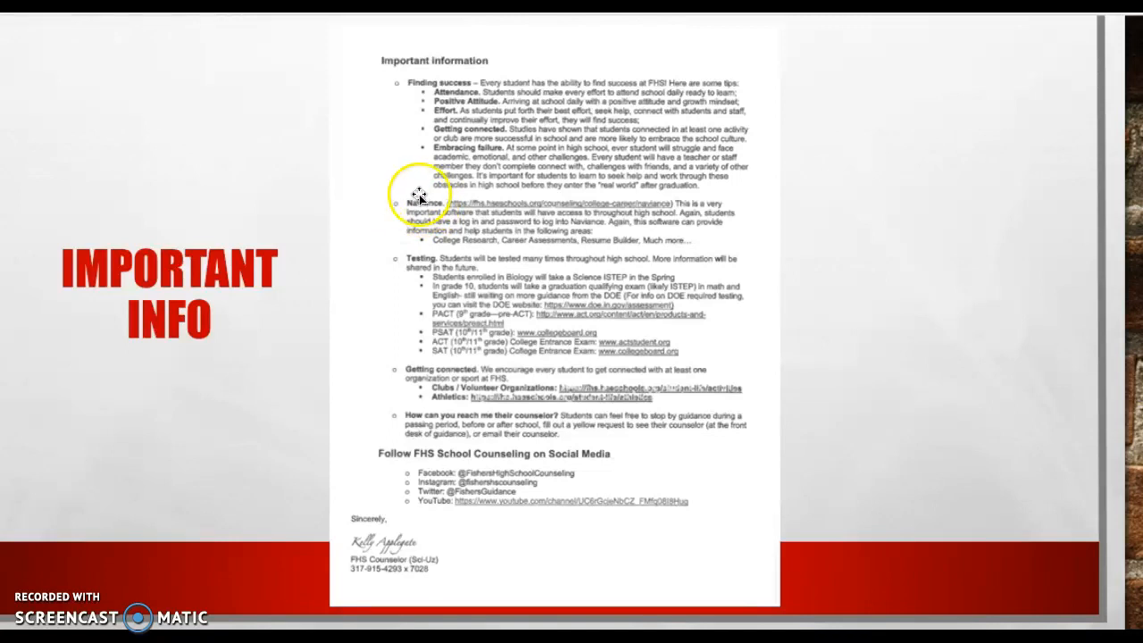
mouse_move(462, 254)
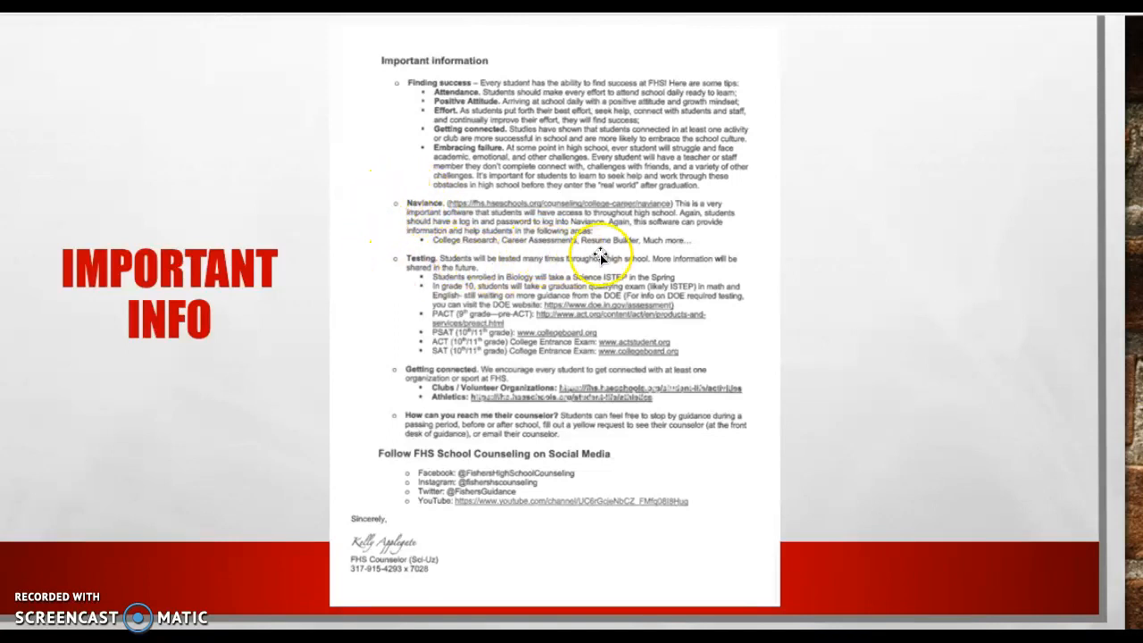
mouse_move(545, 210)
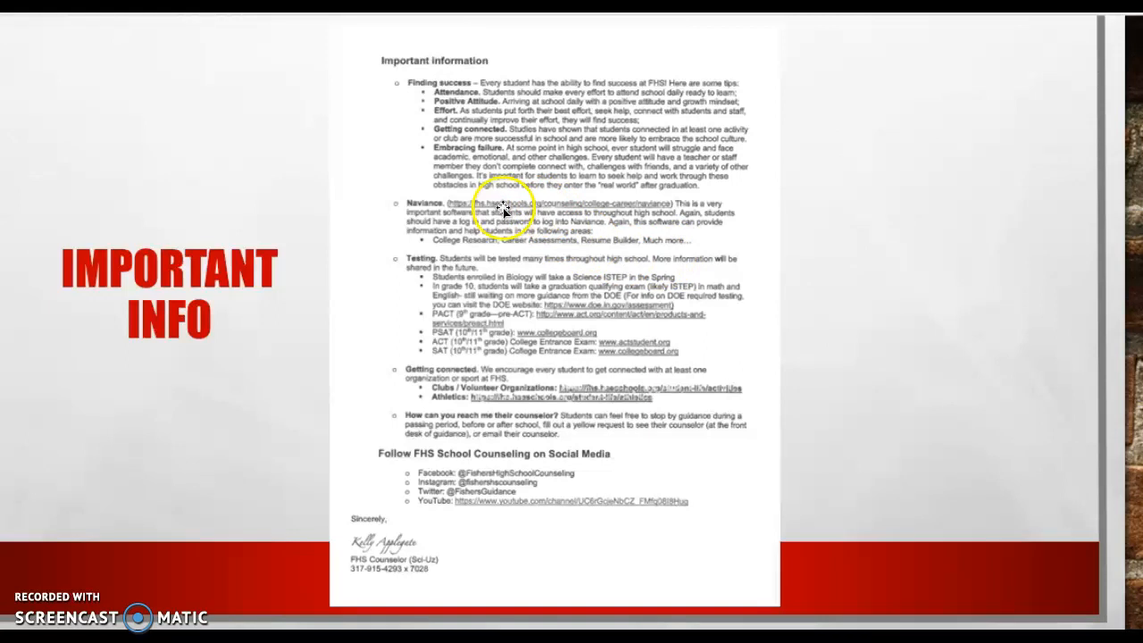
mouse_move(420, 249)
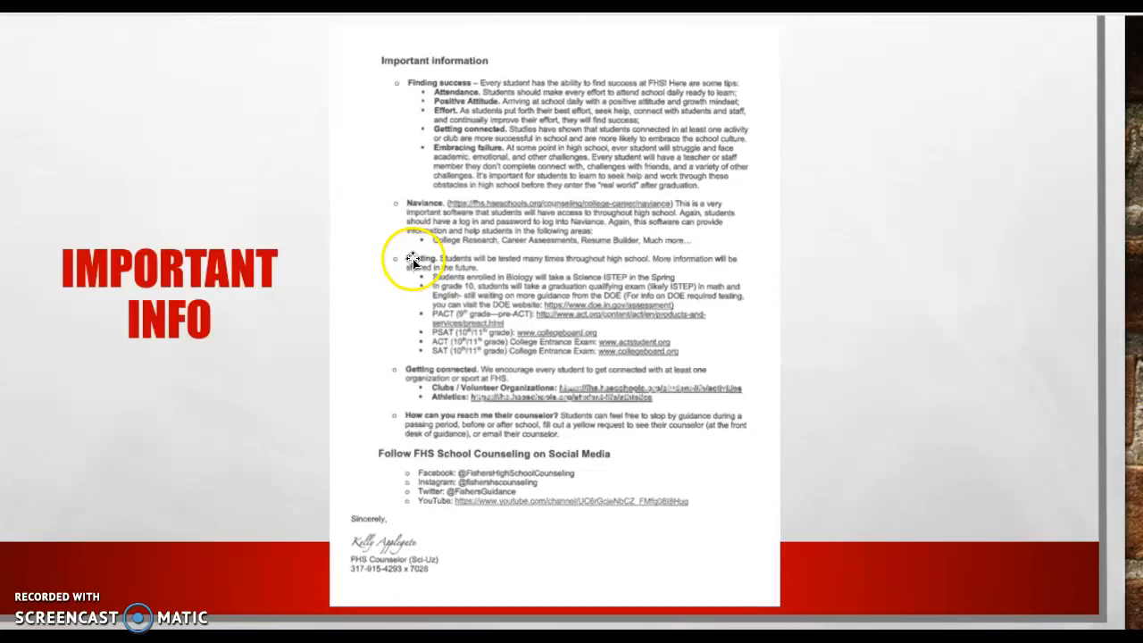
mouse_move(432, 334)
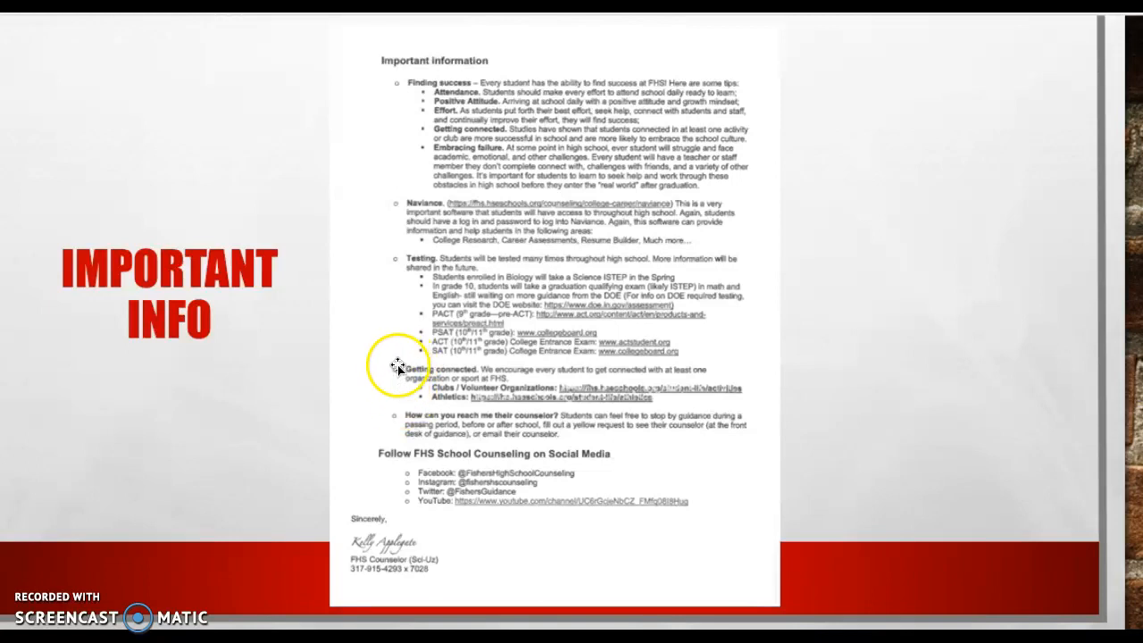
mouse_move(610, 335)
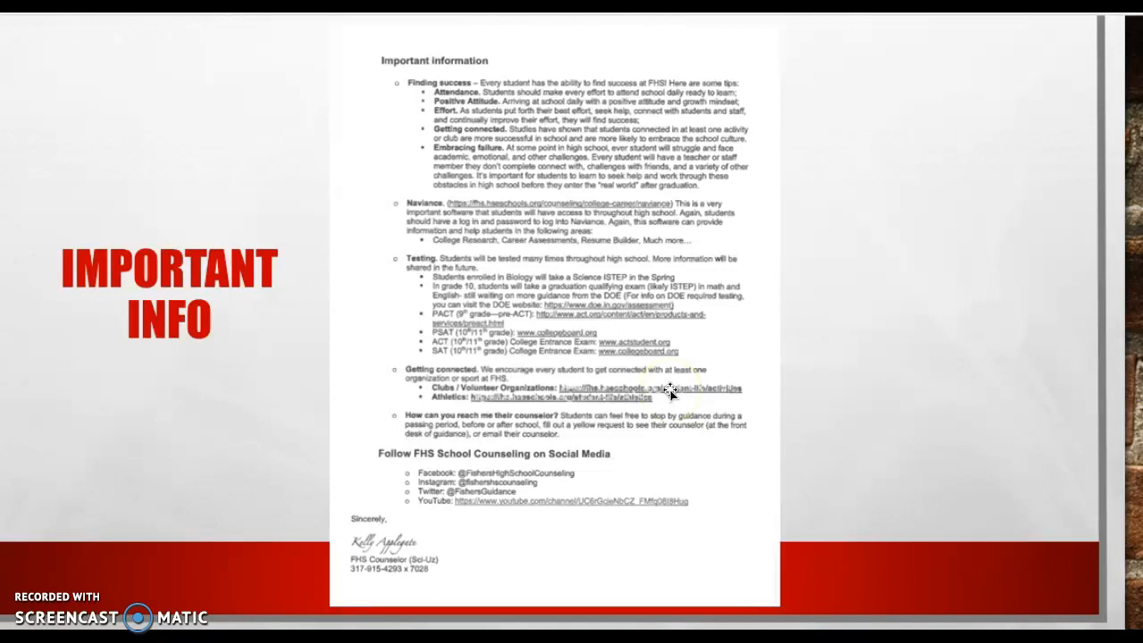
mouse_move(451, 402)
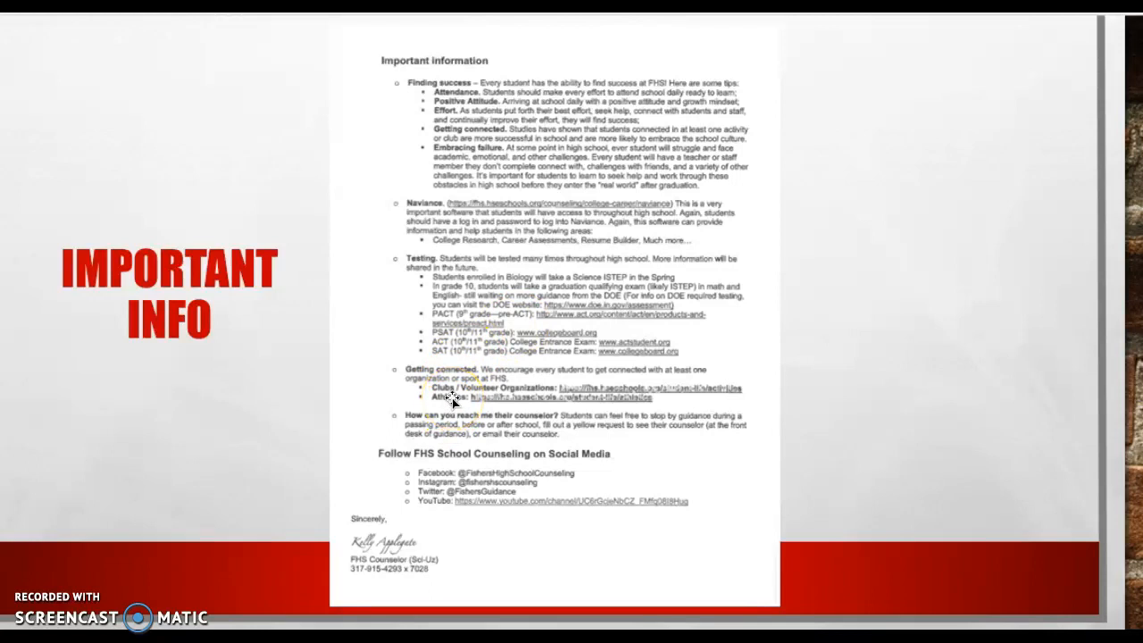
mouse_move(504, 402)
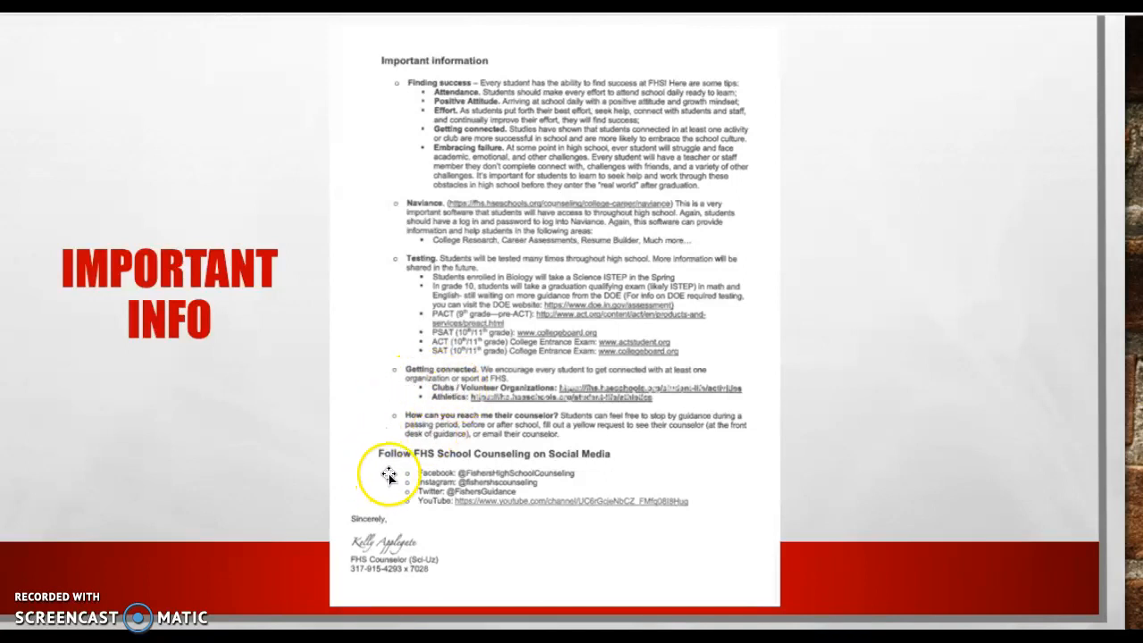
mouse_move(272, 531)
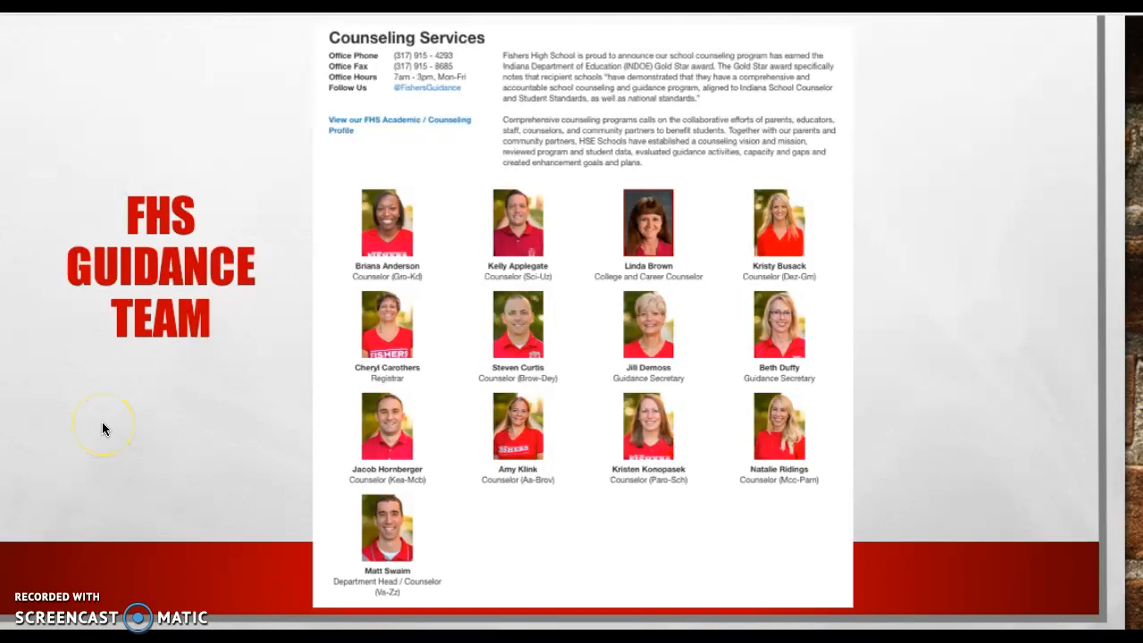
mouse_move(788, 116)
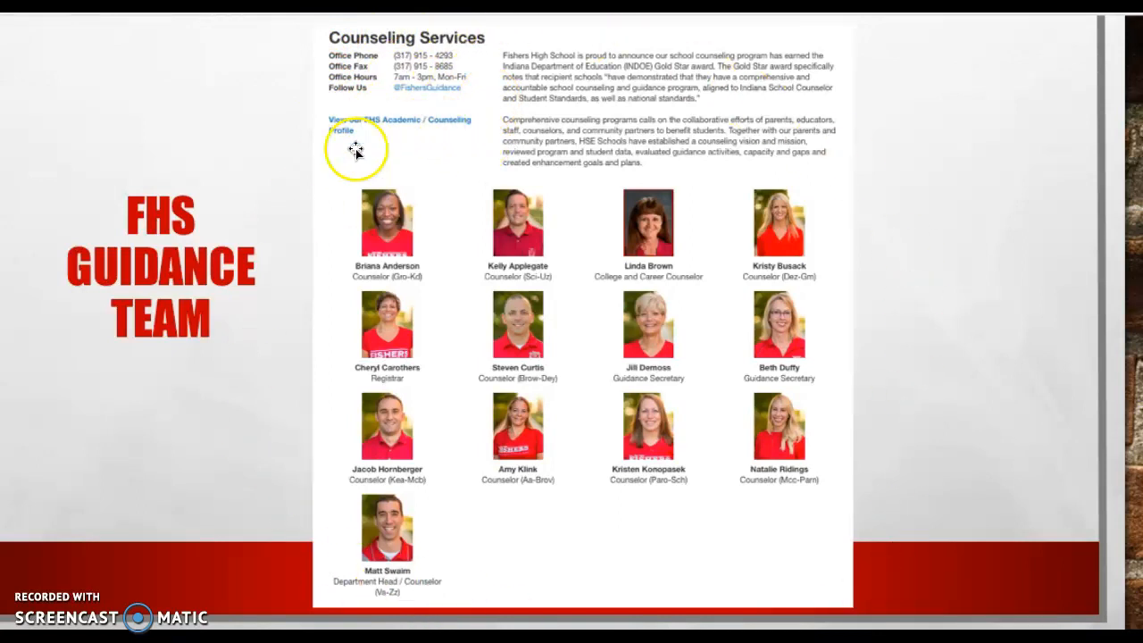
mouse_move(313, 360)
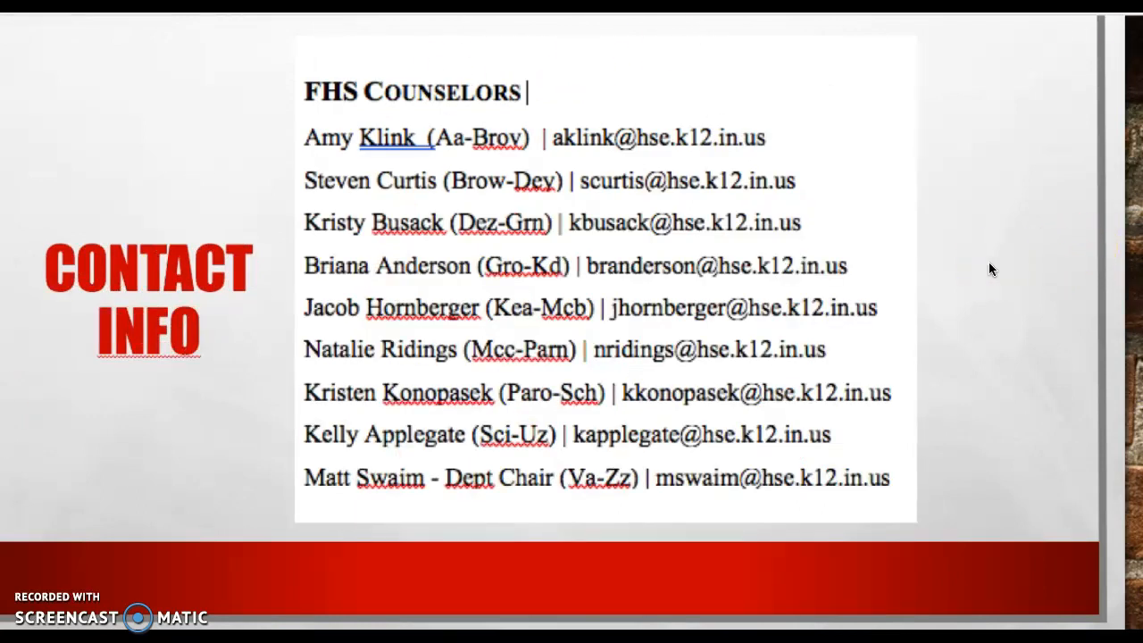
mouse_move(866, 274)
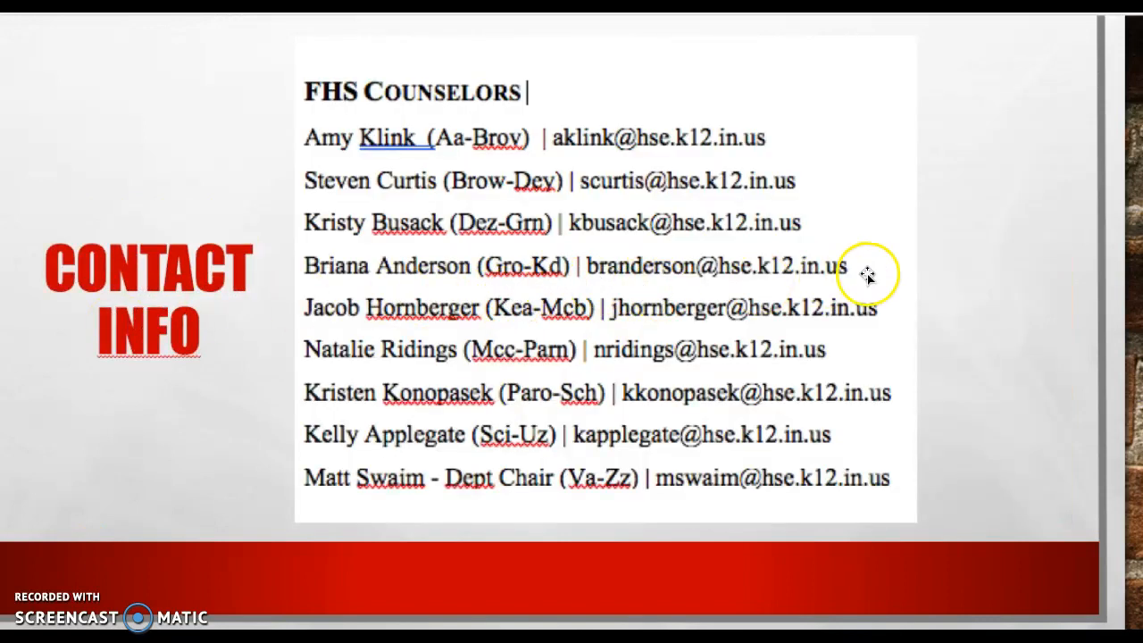